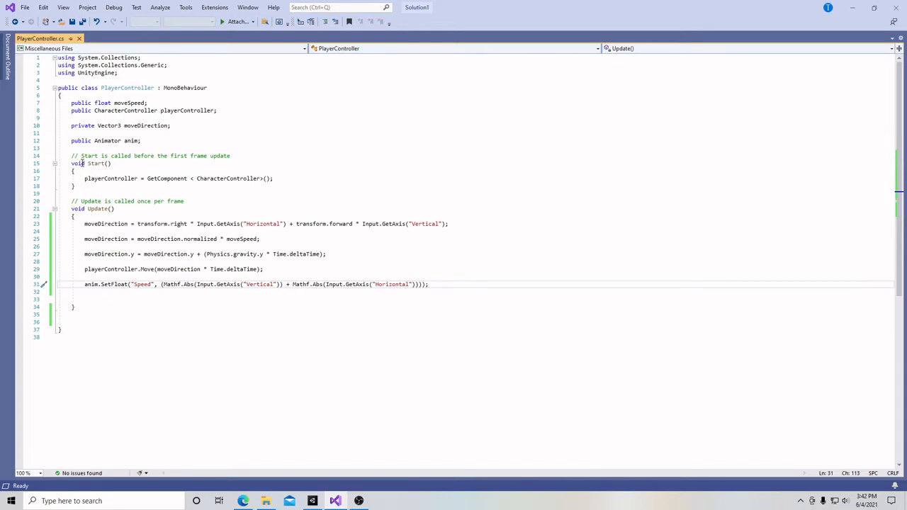
- Type the declaration int mathFunction() on the empty line below Update
click(95, 163)
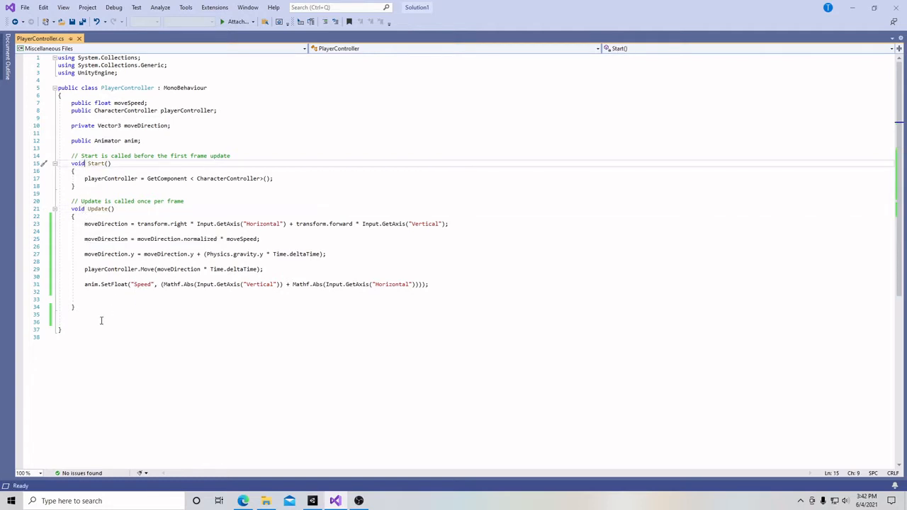
click(91, 320)
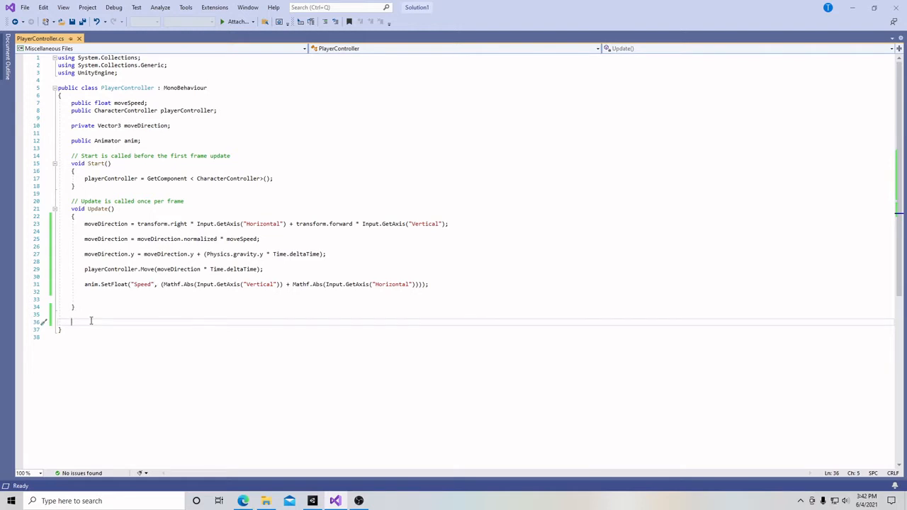
text(int)
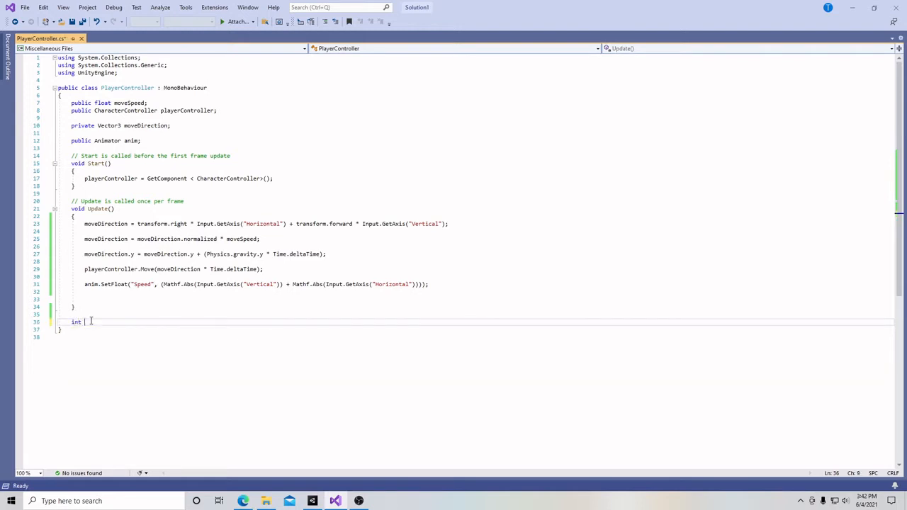
text(math)
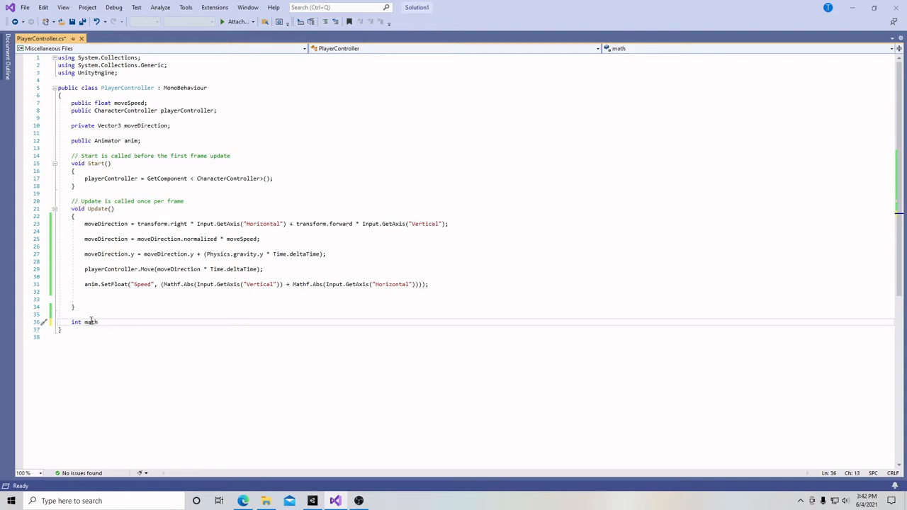
text(Functio)
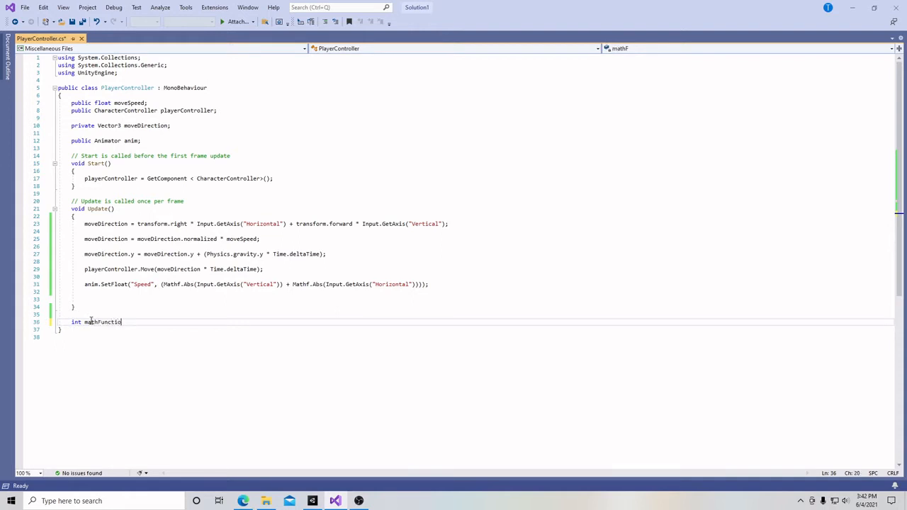
text(n())
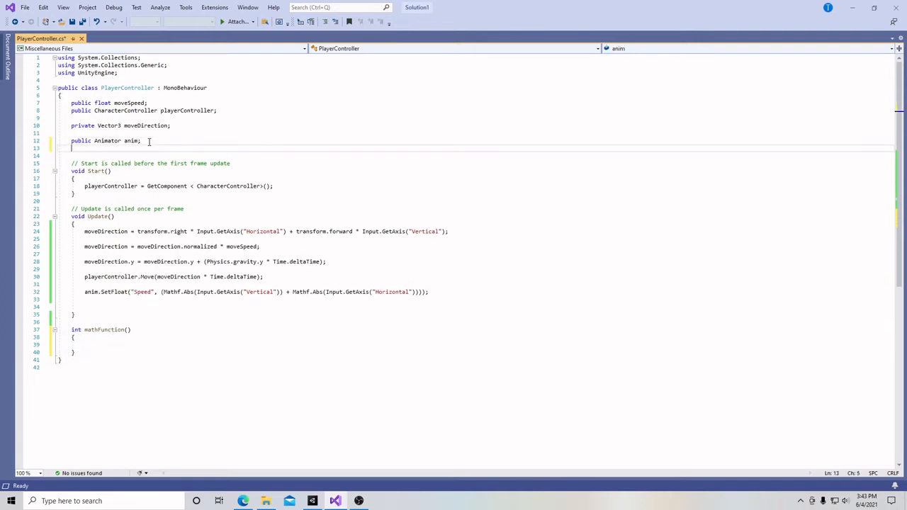
- Declare the field int num = 2; under the Animator field
text(int)
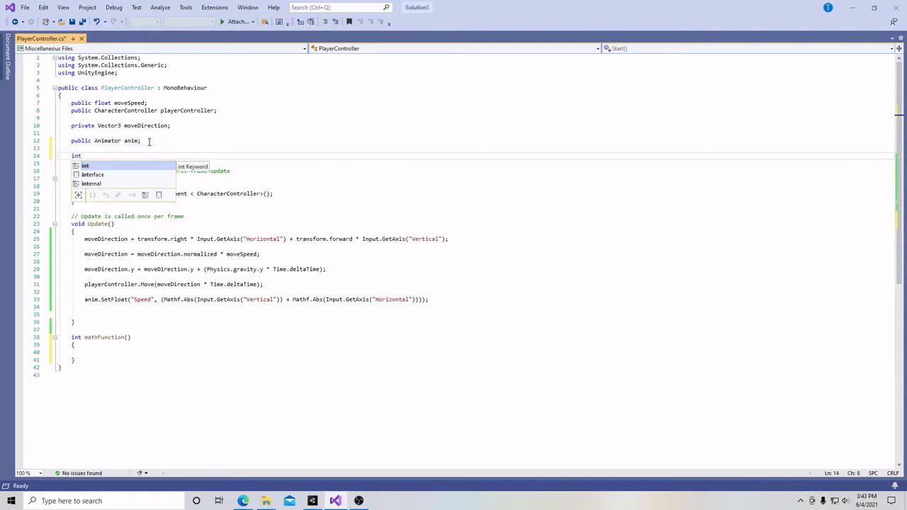
text(num)
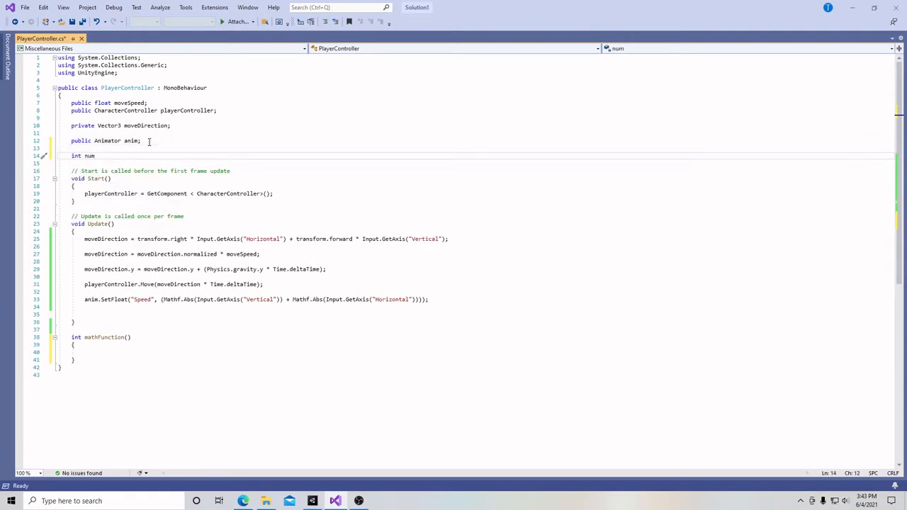
text(= 2)
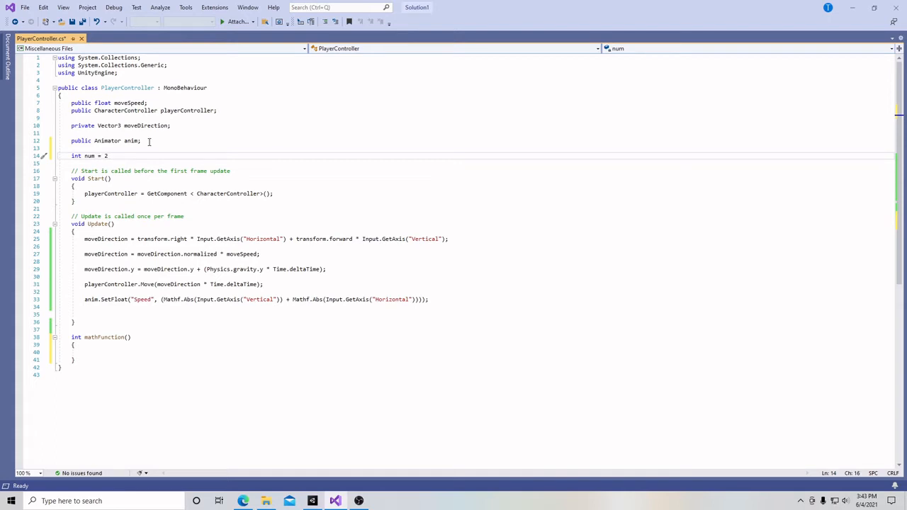
text(;)
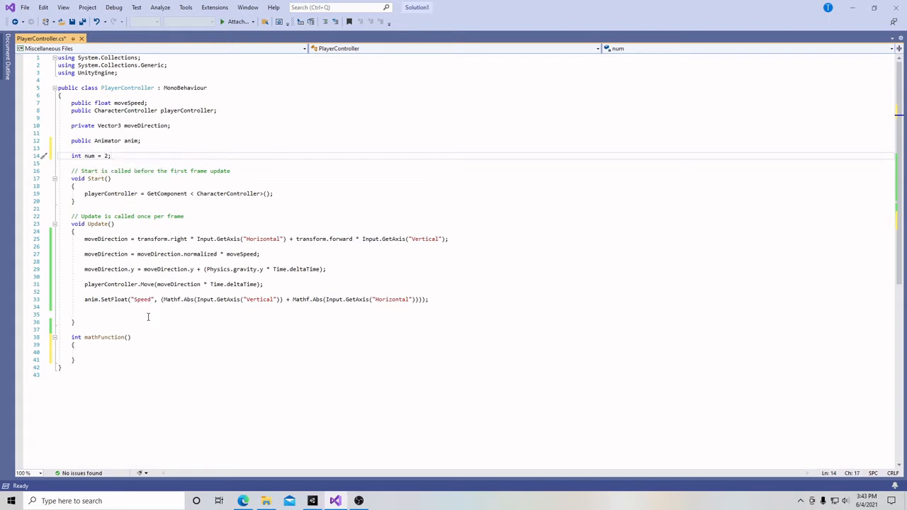
- Give mathFunction a num parameter, set num2 = num + 1 and return num2
click(128, 337)
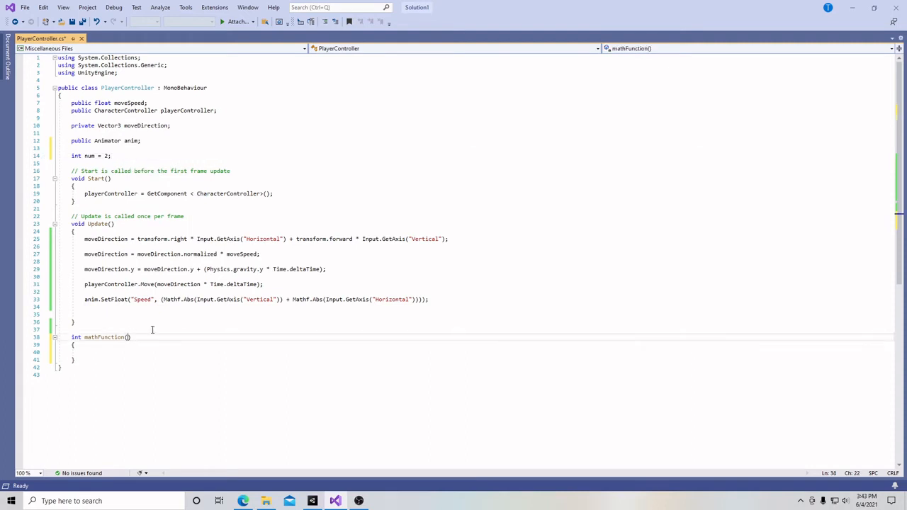
text(num)
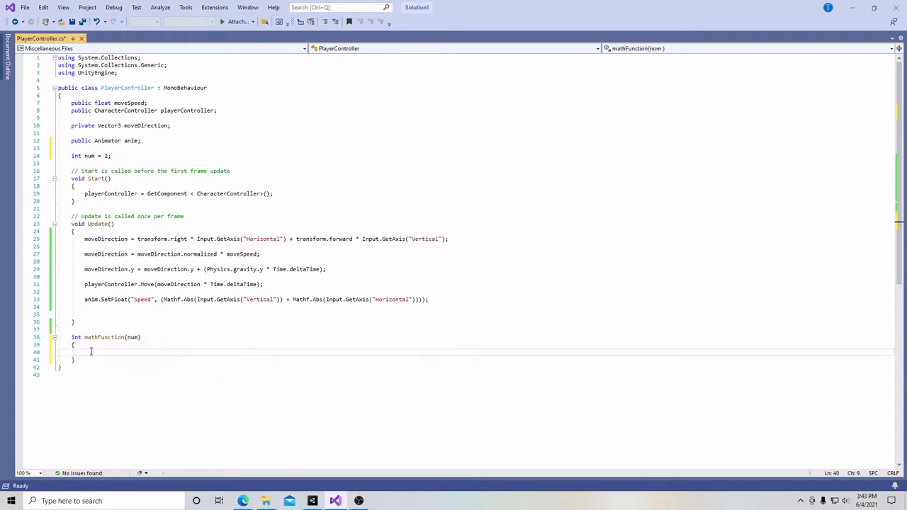
text(nu)
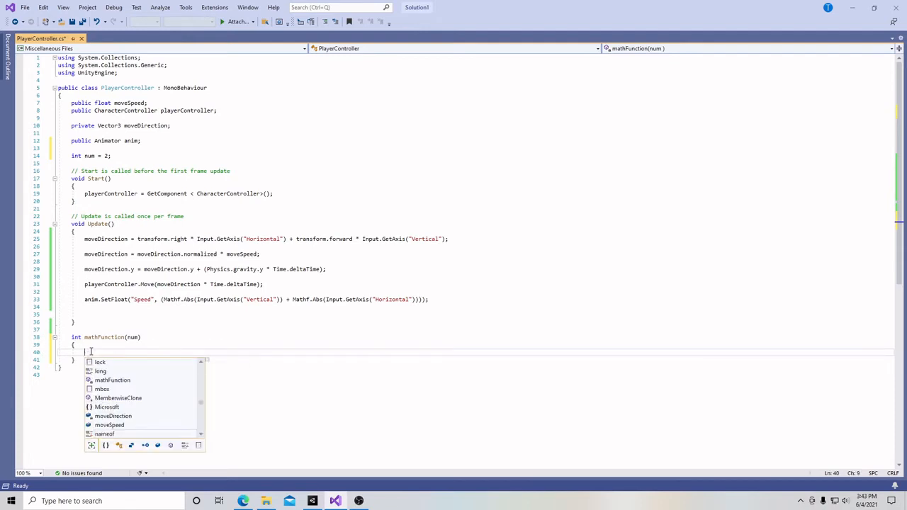
text(num2 =)
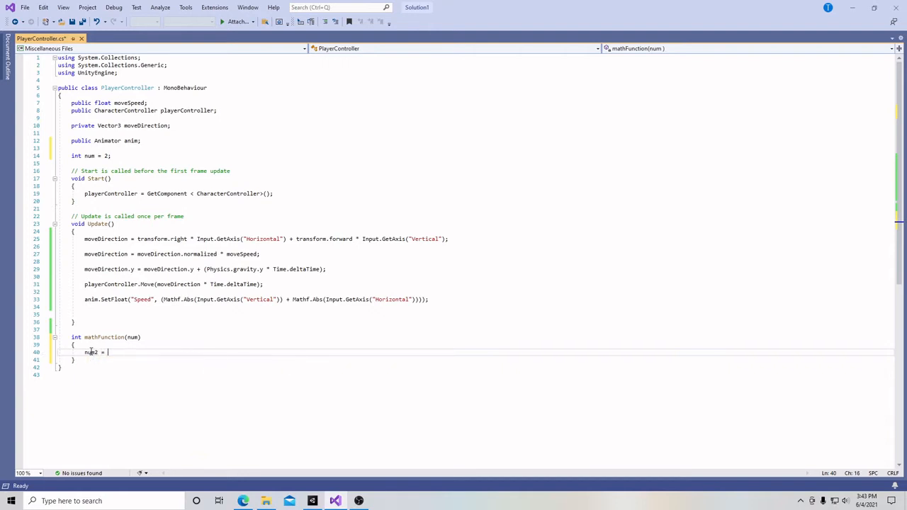
text(num +)
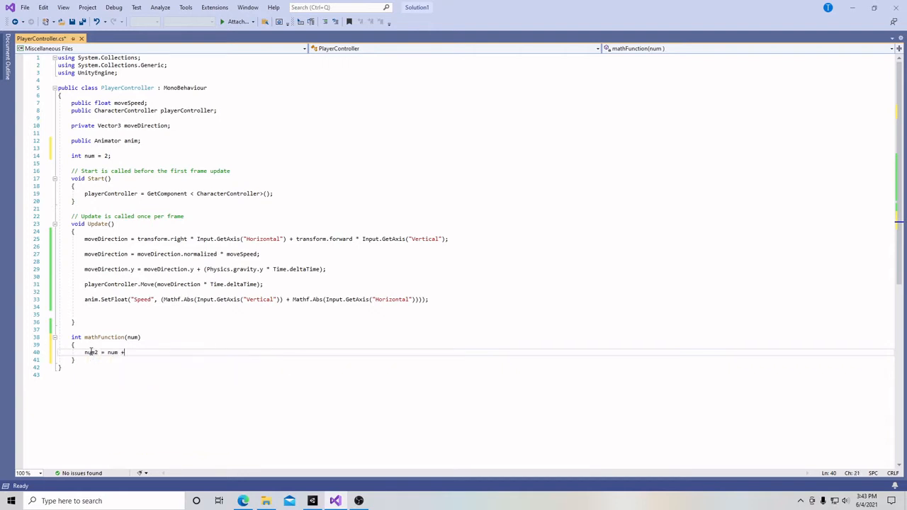
text(1;)
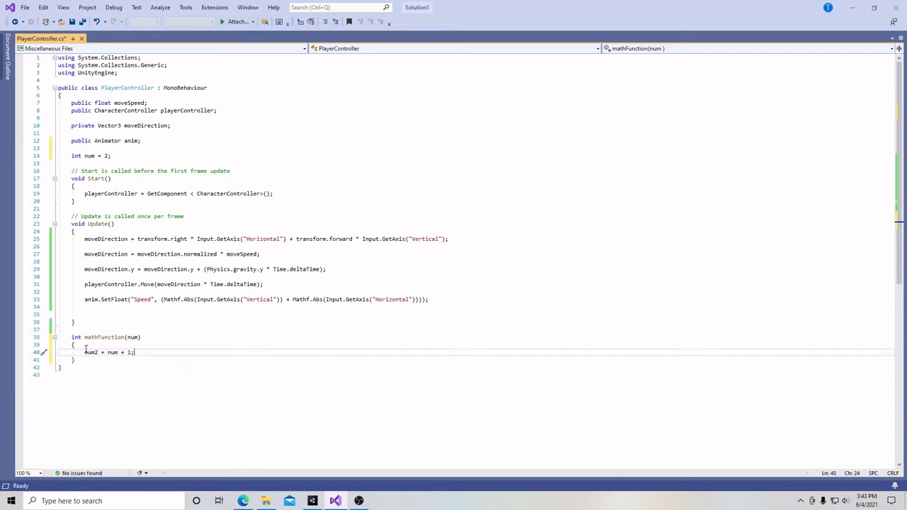
key(Enter)
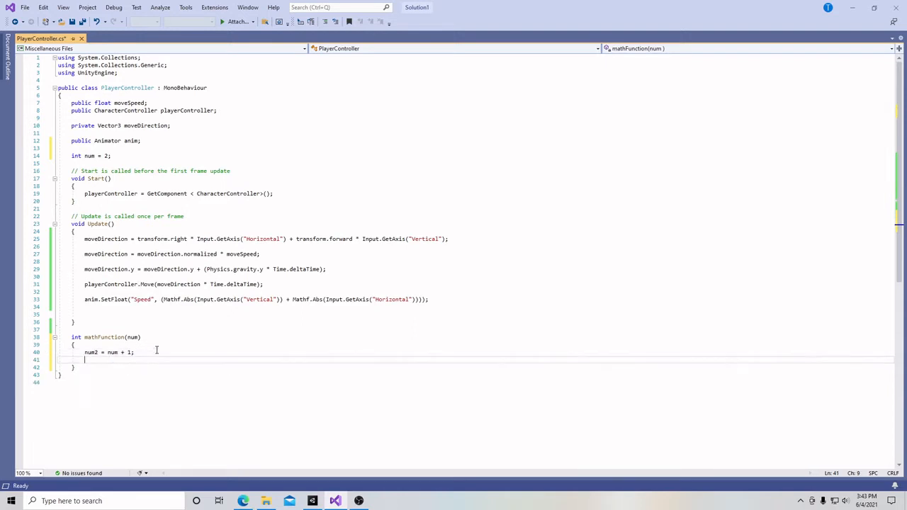
text(return)
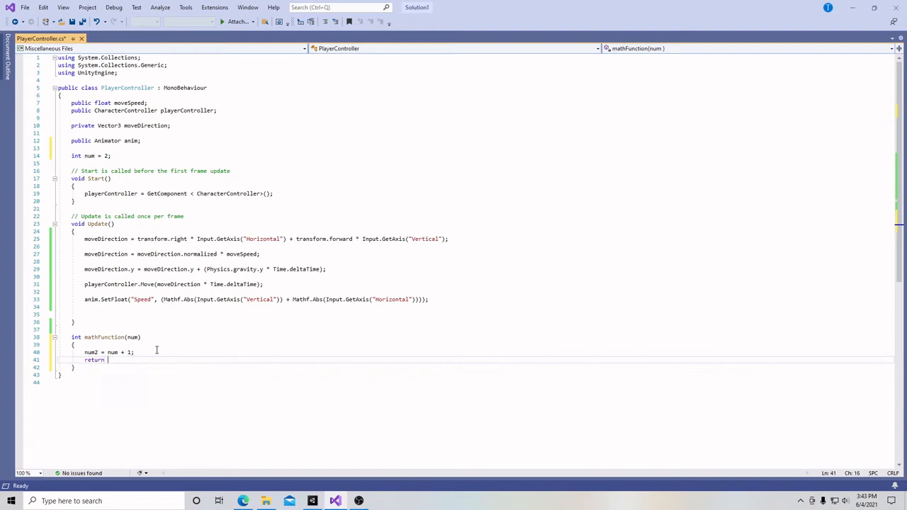
text(num2;)
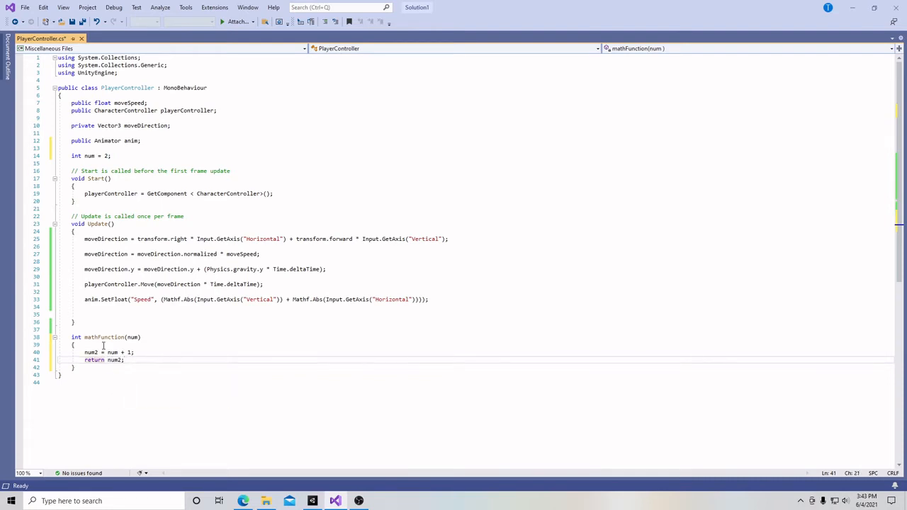
mouse_move(137, 352)
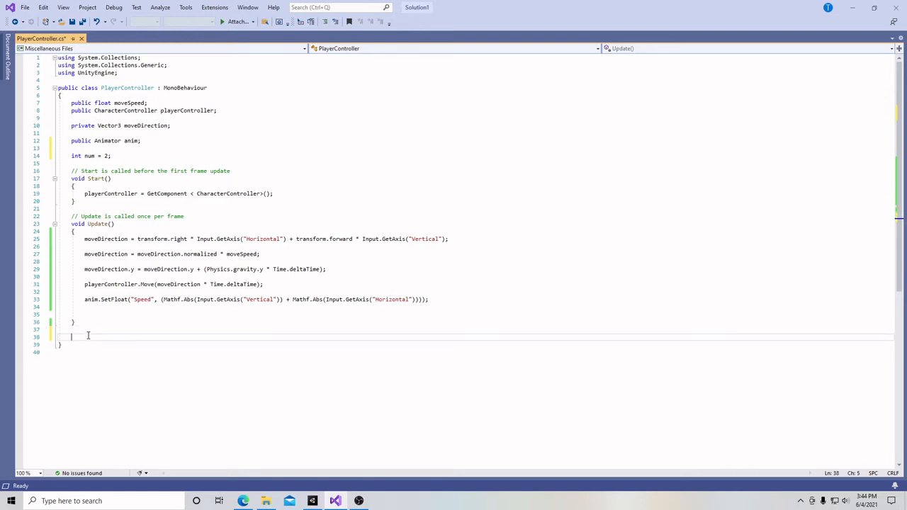
- Declare private void Movement() with an empty body below Update
text(private void Mo)
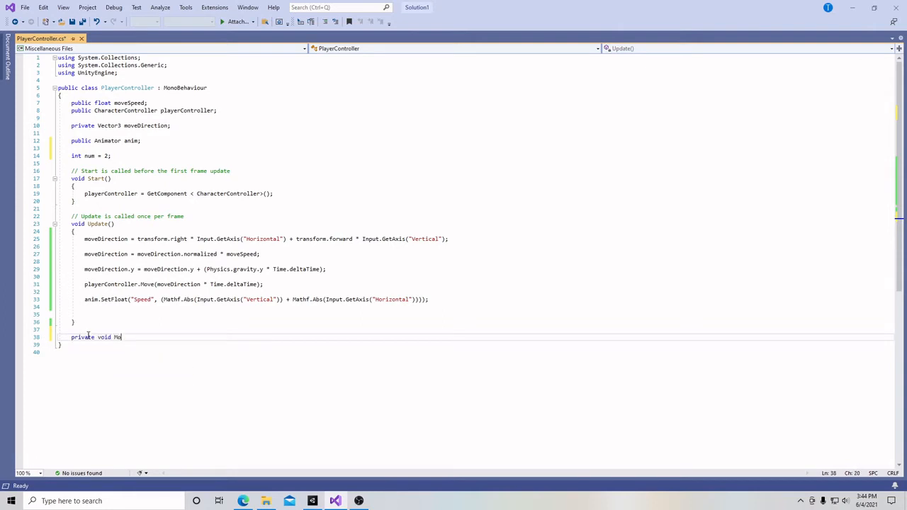
text(vement)
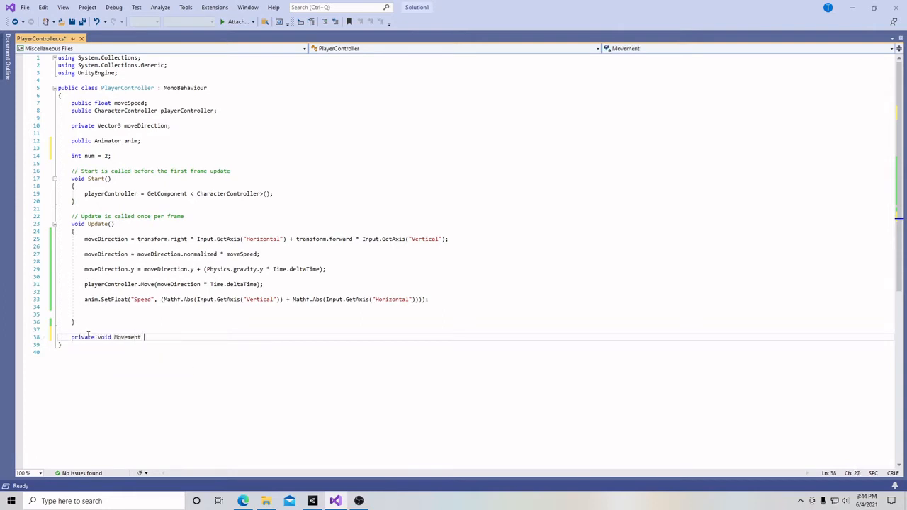
text(())
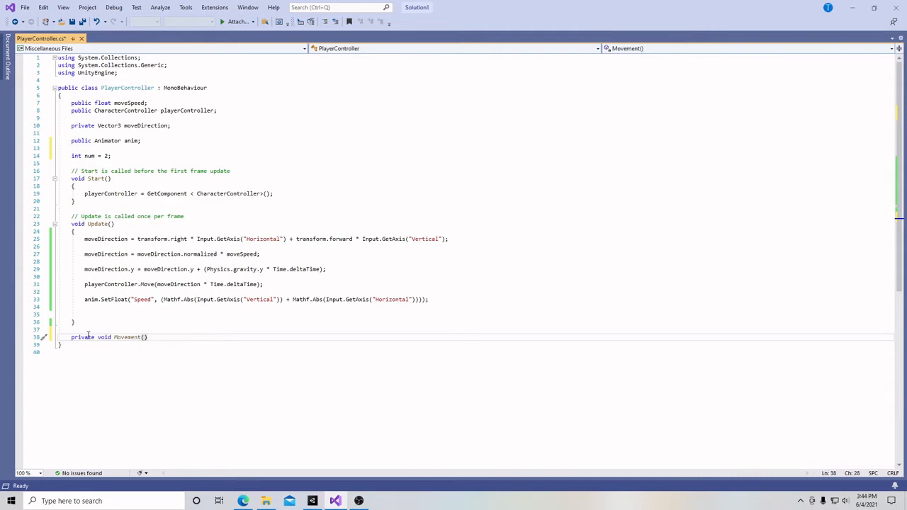
key(Enter)
text({)
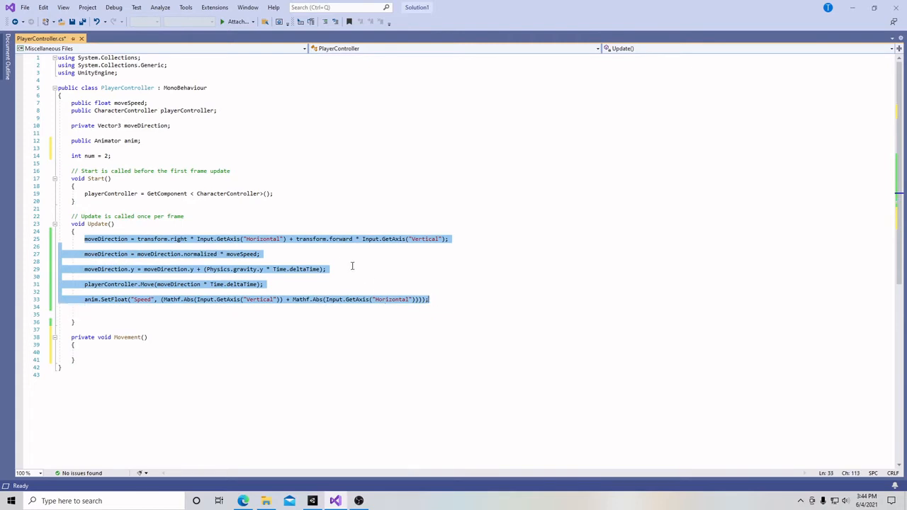
- Move Update's movement code into Movement and call Movement() from Update
right_click(352, 265)
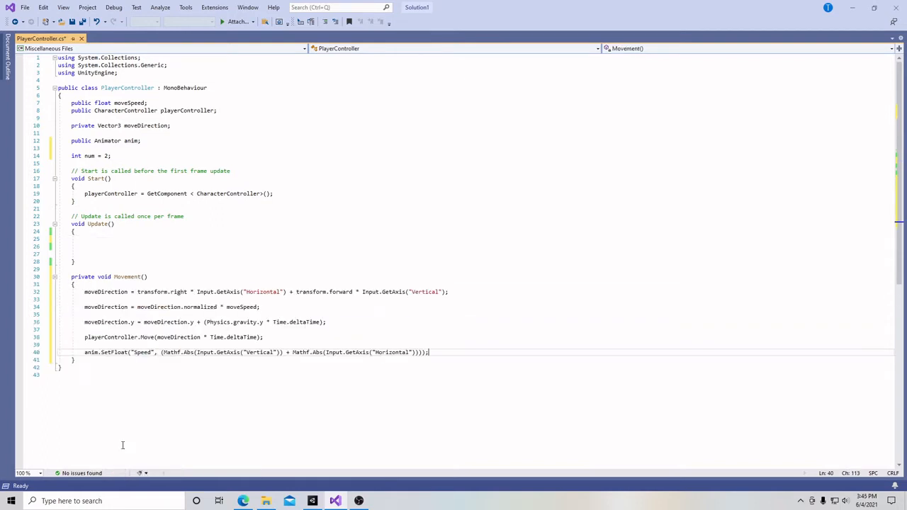
click(84, 238)
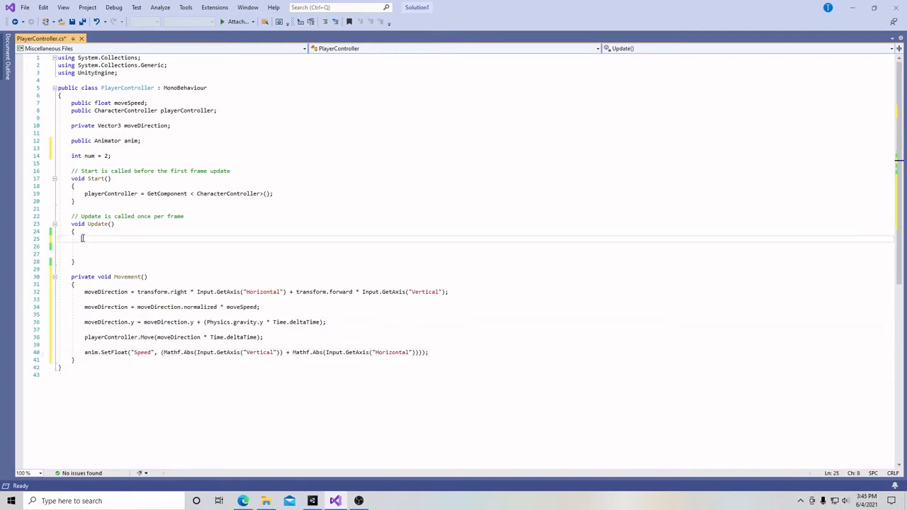
text(Movement()
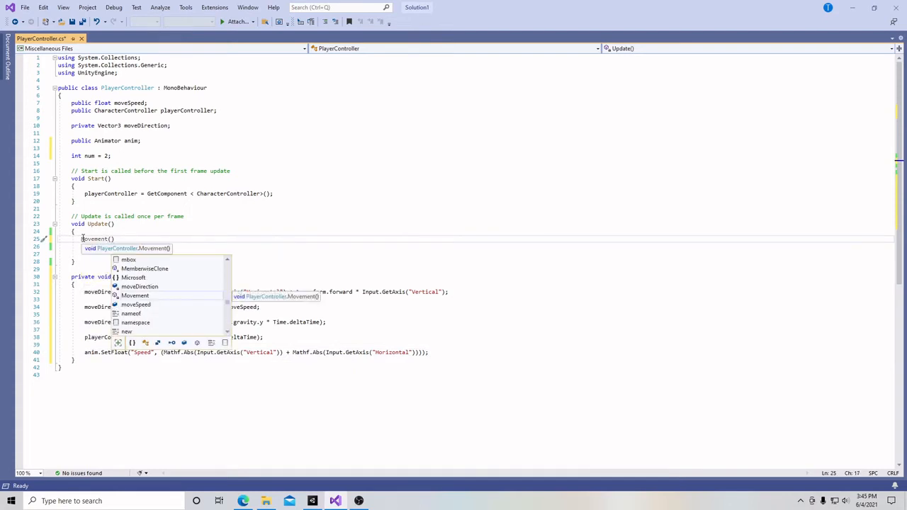
key(Tab)
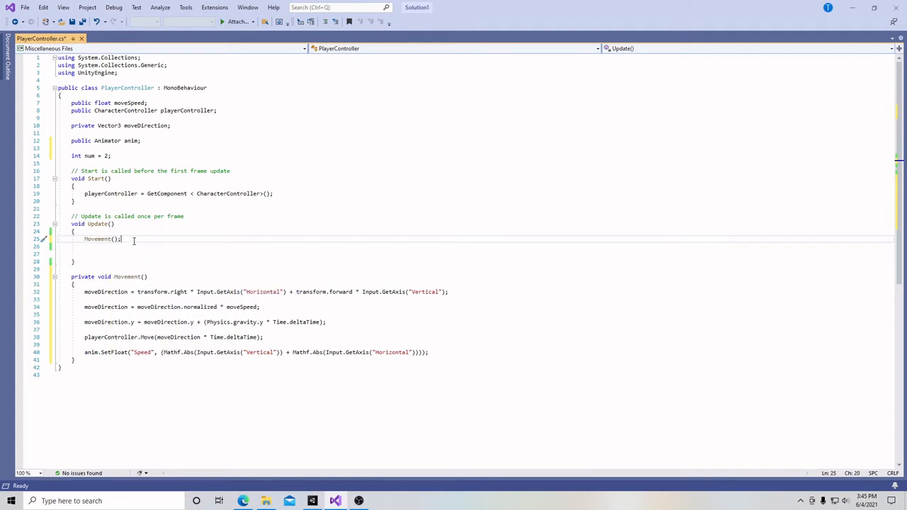
mouse_move(76, 216)
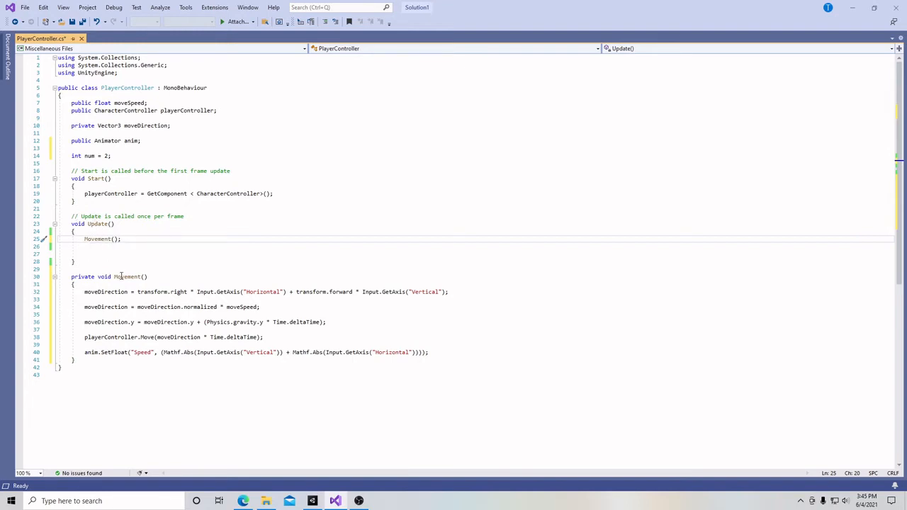
mouse_move(140, 314)
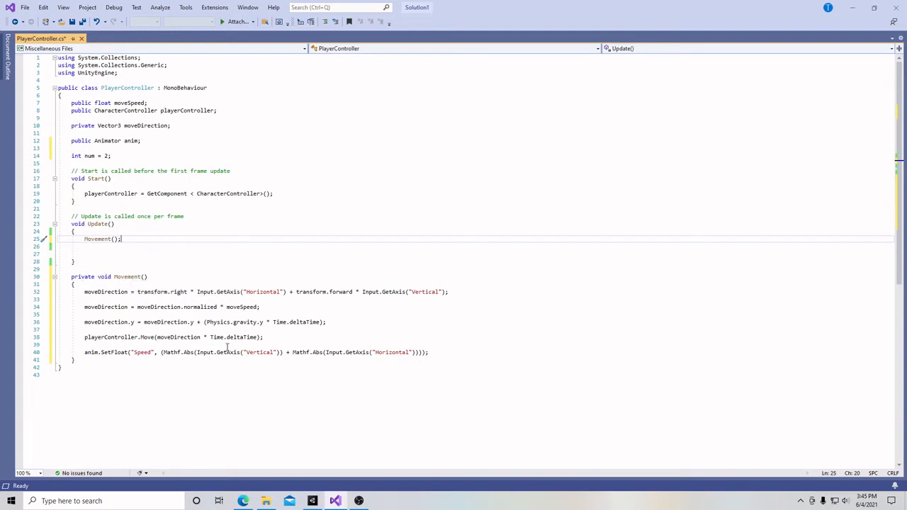
mouse_move(241, 337)
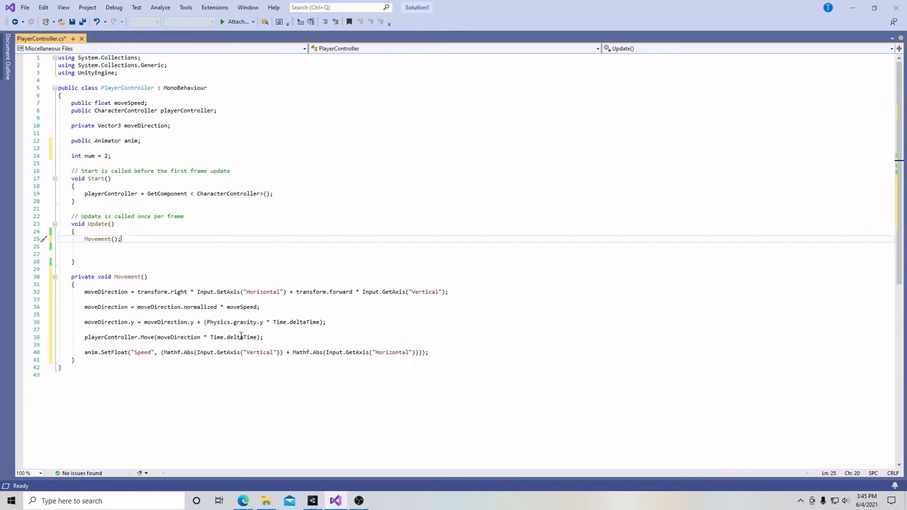
mouse_move(105, 277)
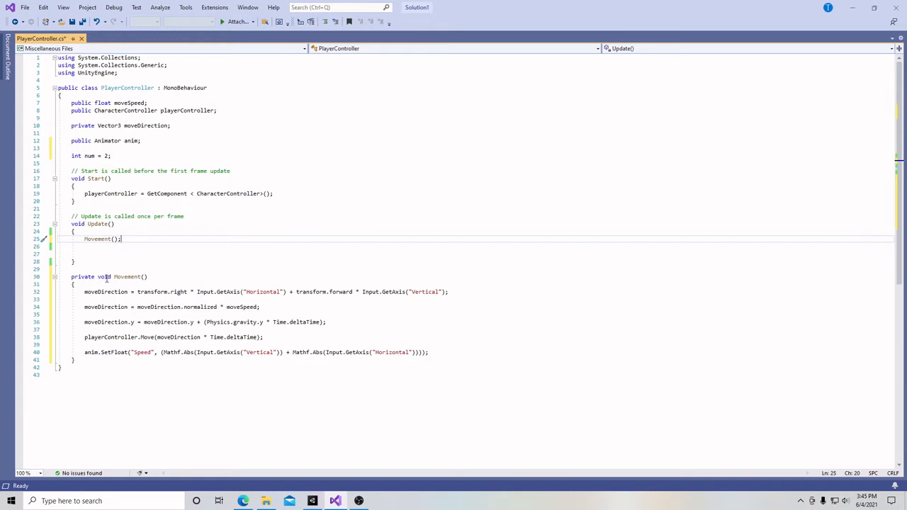
- Save PlayerController.cs so Unity recompiles and shows the unused-num warning
key(ctrl+s)
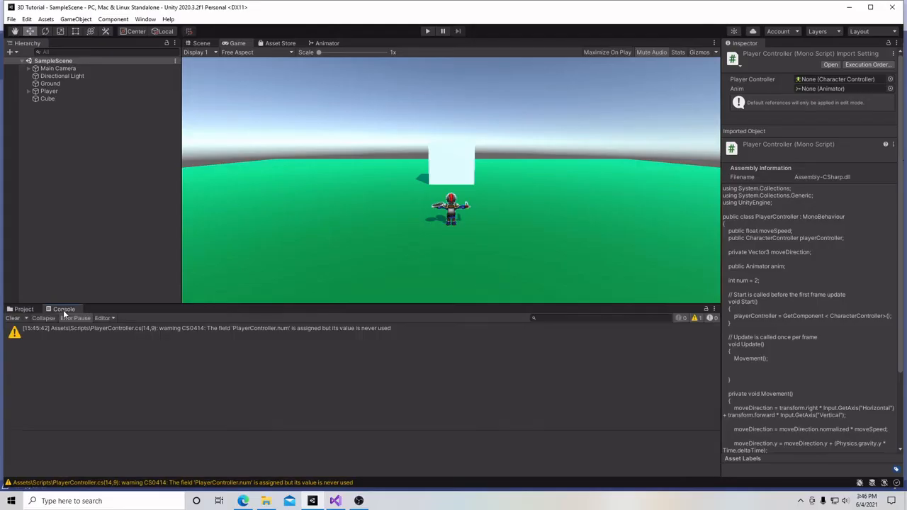
mouse_move(156, 335)
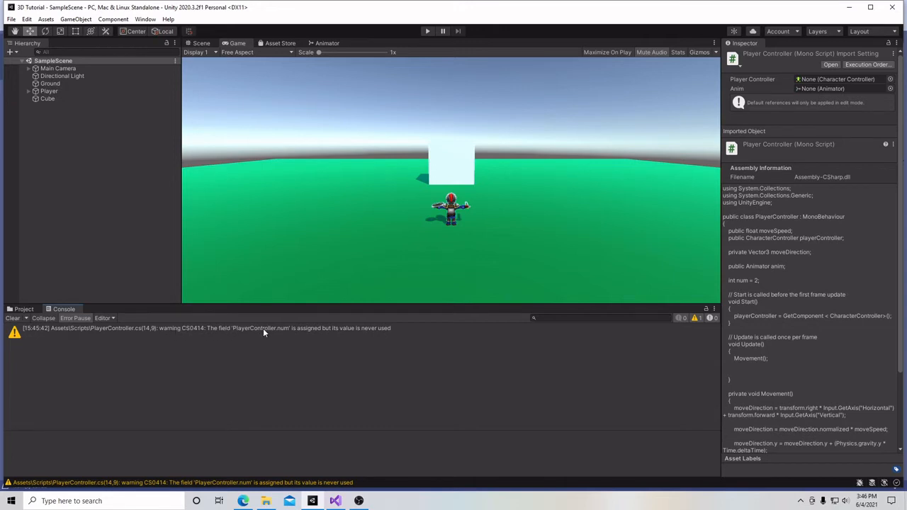
mouse_move(272, 336)
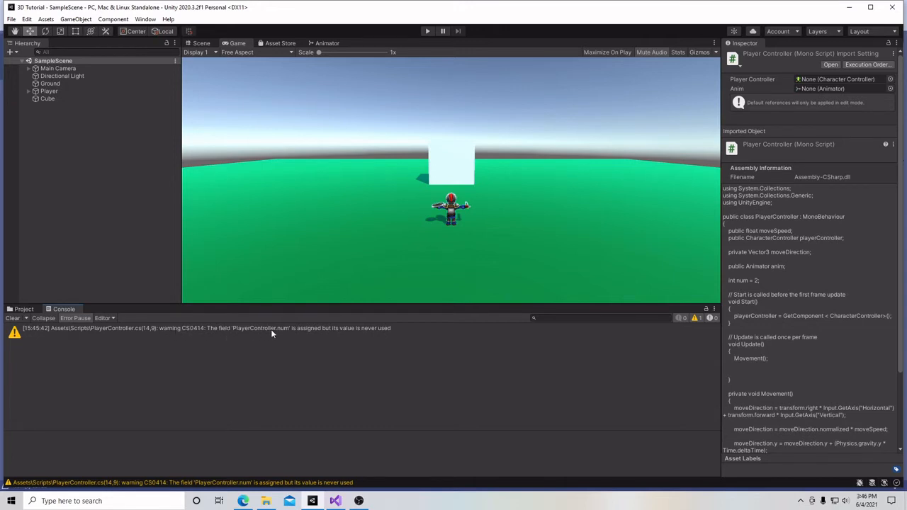
mouse_move(339, 332)
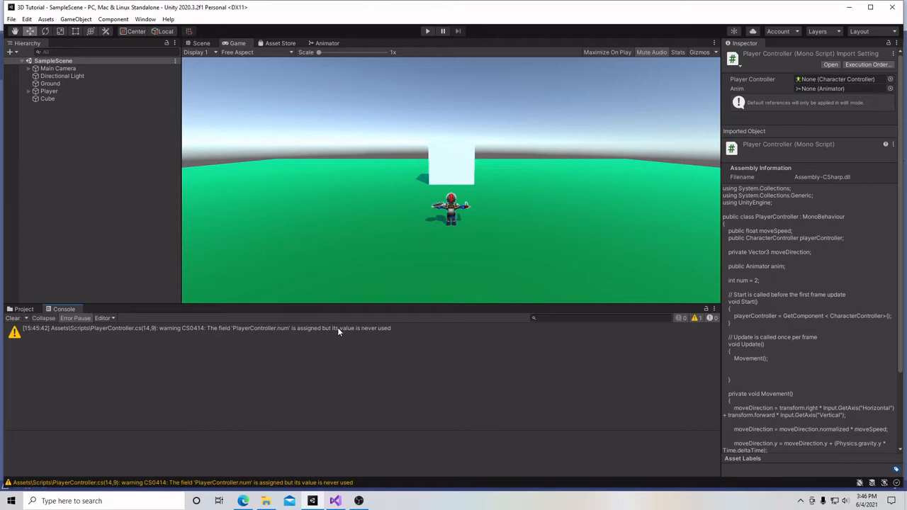
mouse_move(386, 335)
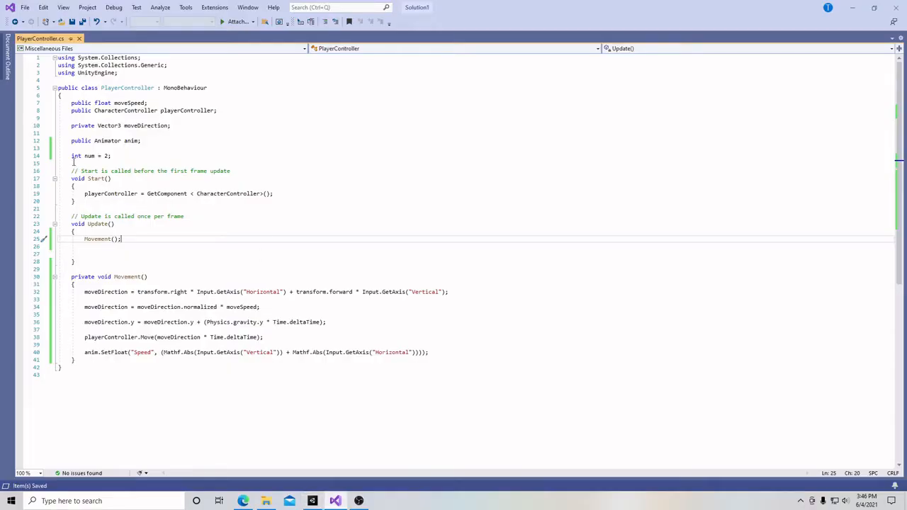
- Delete the int num = 2; line from PlayerController.cs
click(91, 156)
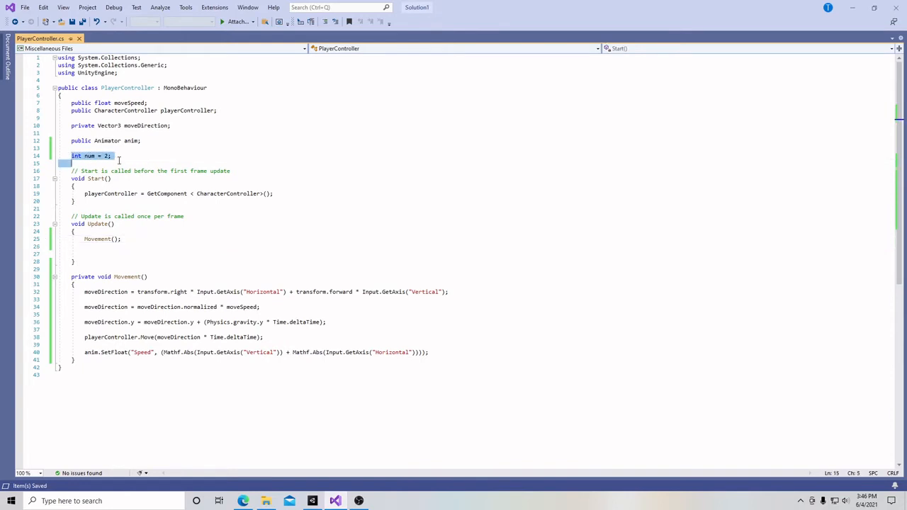
key(Delete)
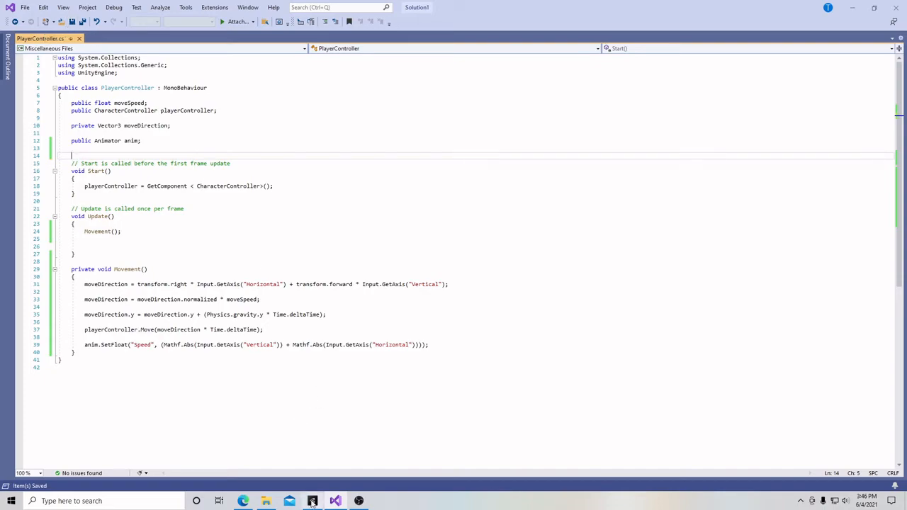
click(309, 501)
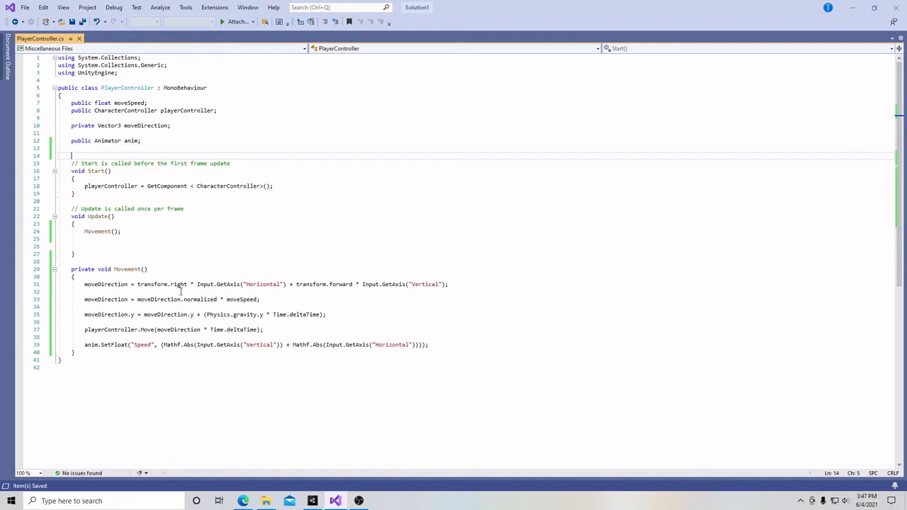
mouse_move(306, 313)
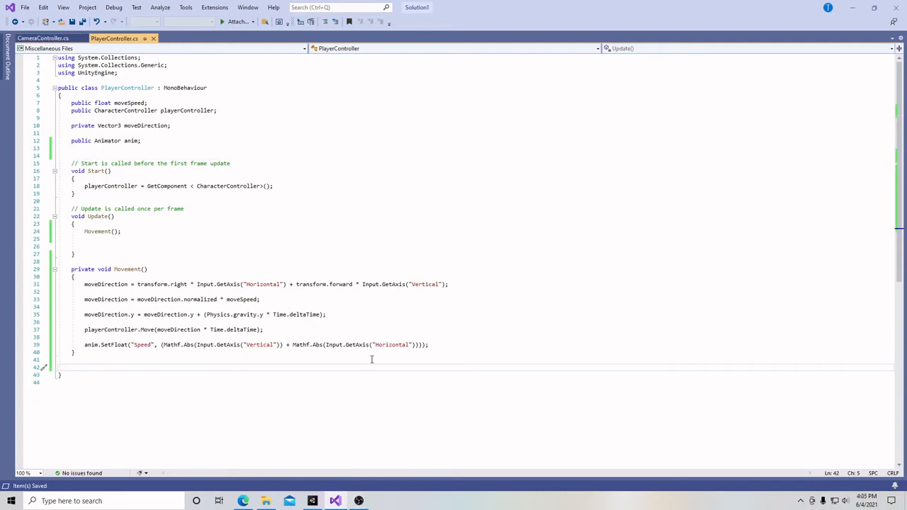
- Type private void Attack() with empty braces below Movement
text(private void A)
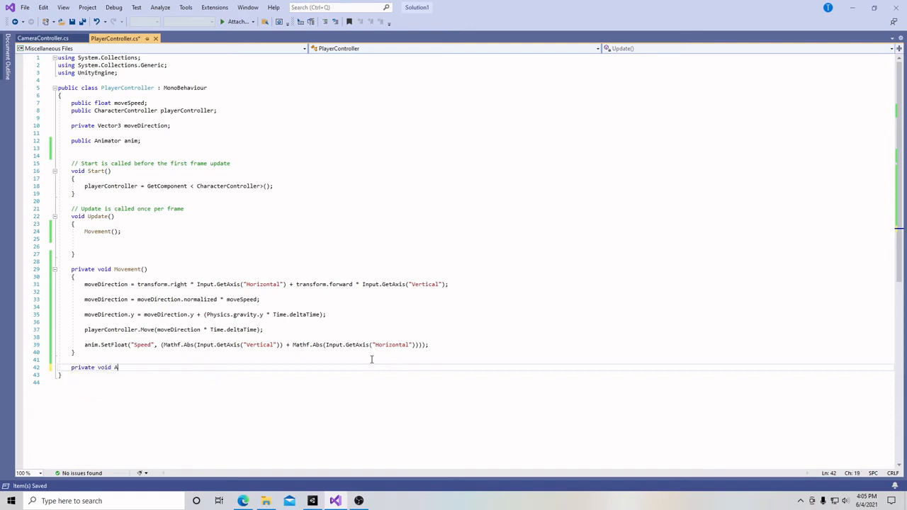
text(ttack)
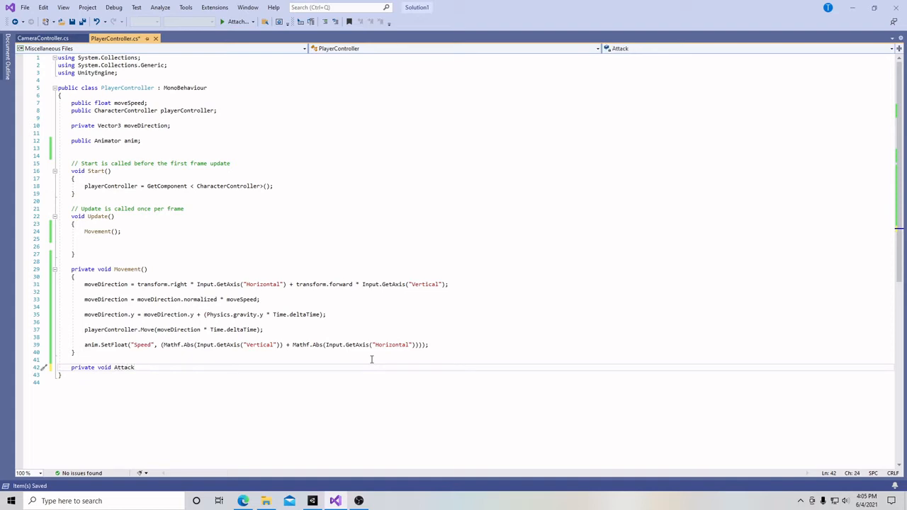
text(())
text({)
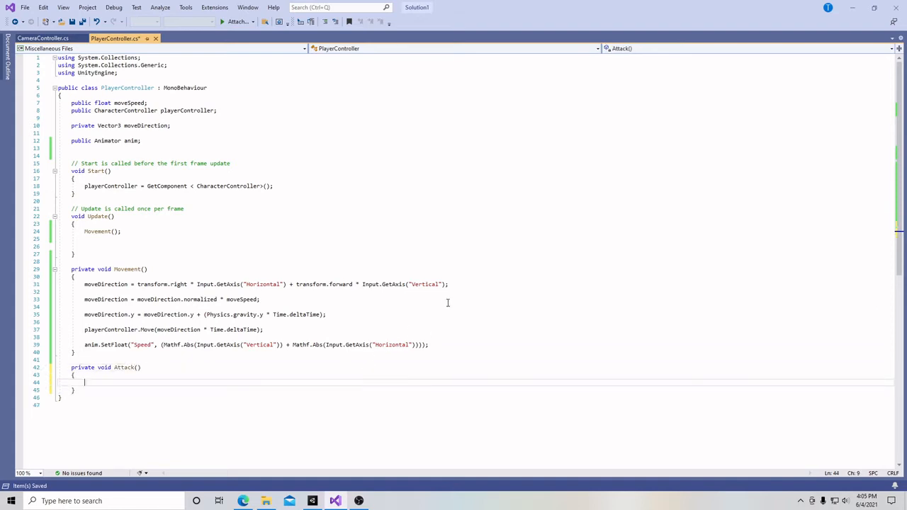
mouse_move(124, 260)
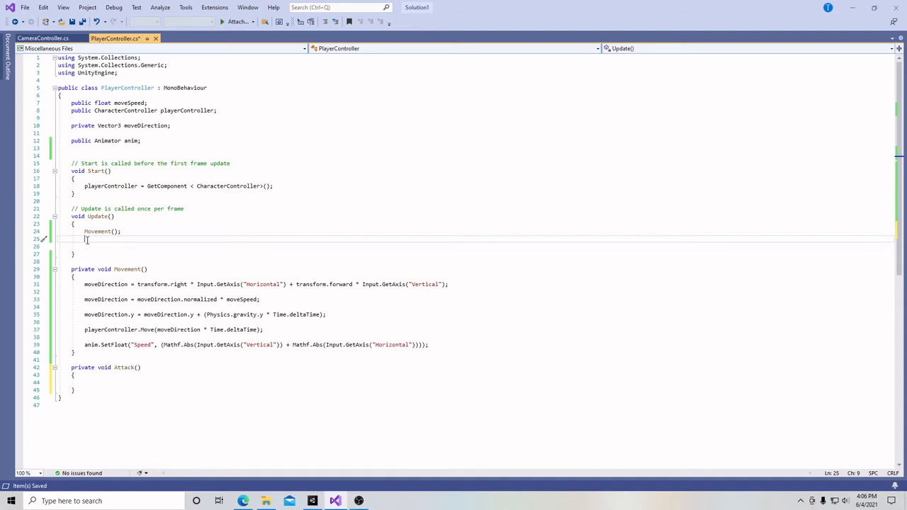
- In Update, call Attack() inside if (Input.GetKeyDown(KeyCode.Space))
text(if)
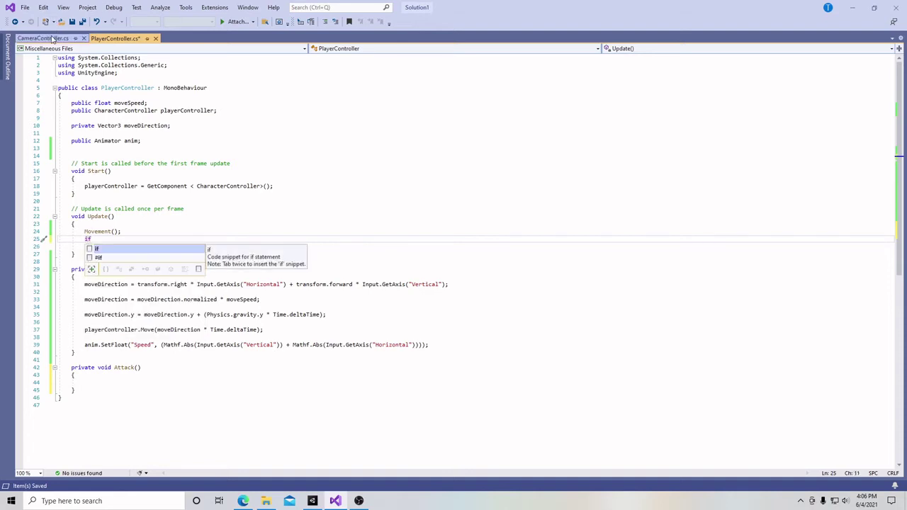
click(50, 43)
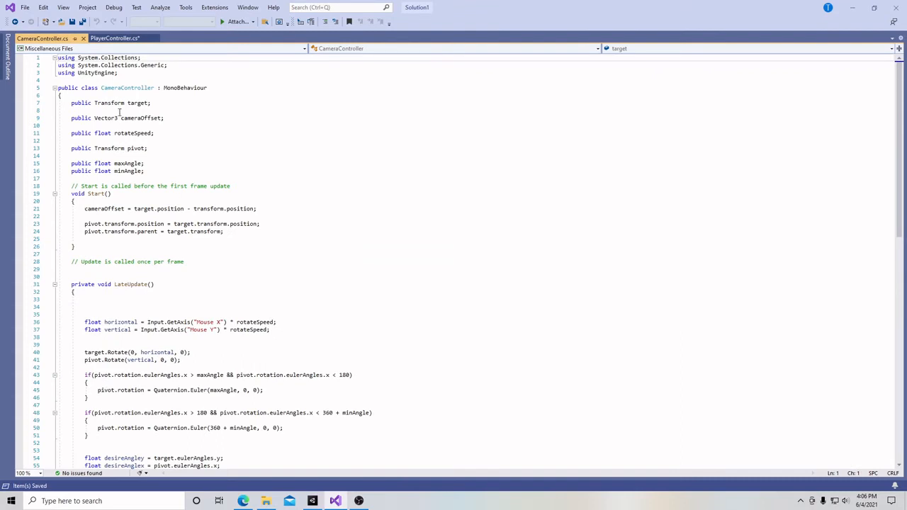
click(117, 39)
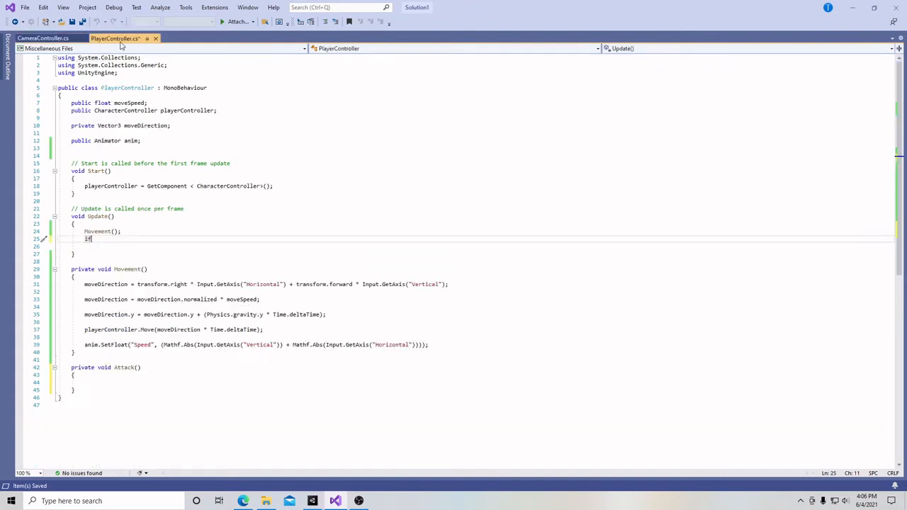
text(()
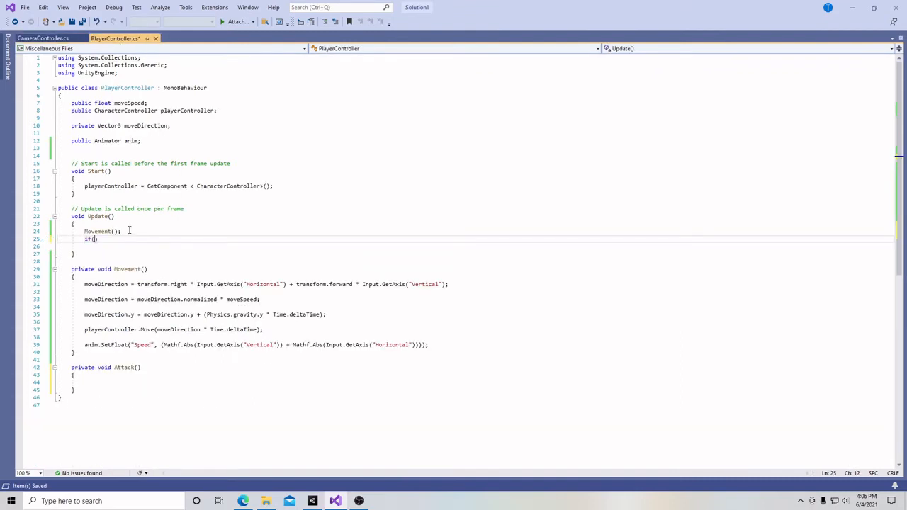
text(Input)
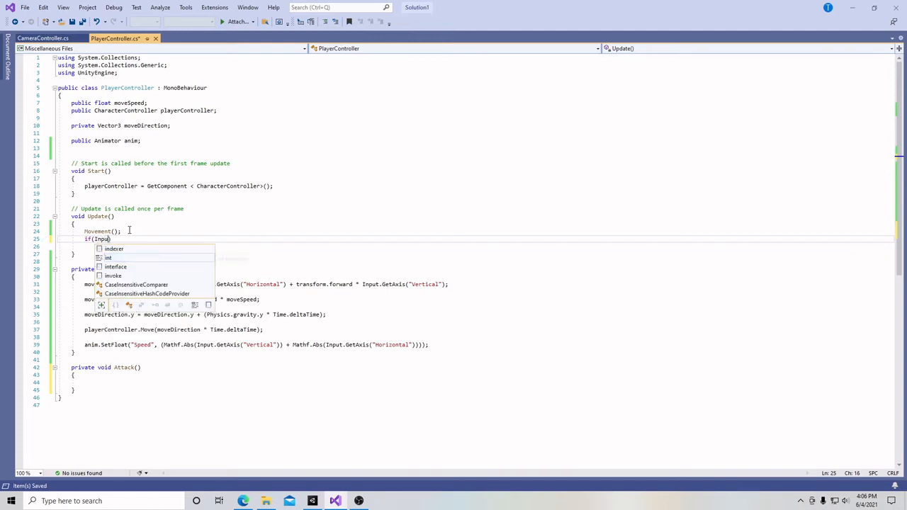
text(.)
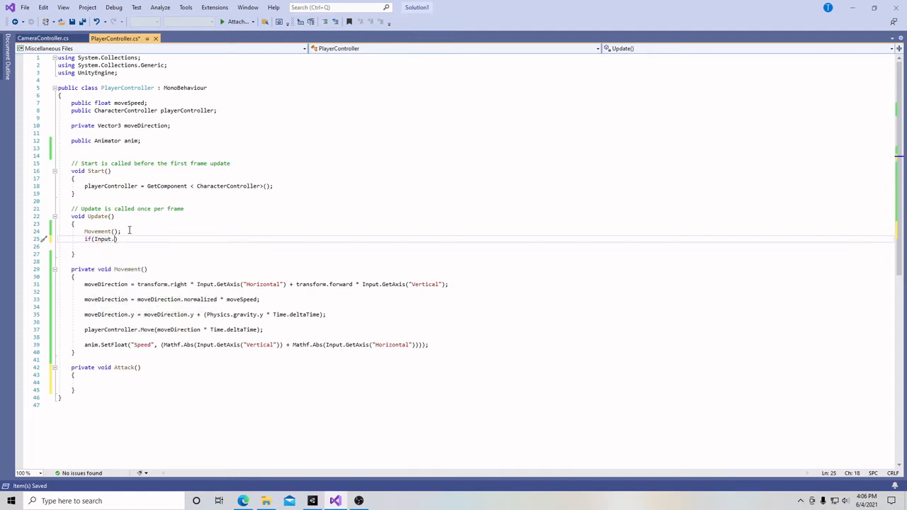
text(GetKeyDown)
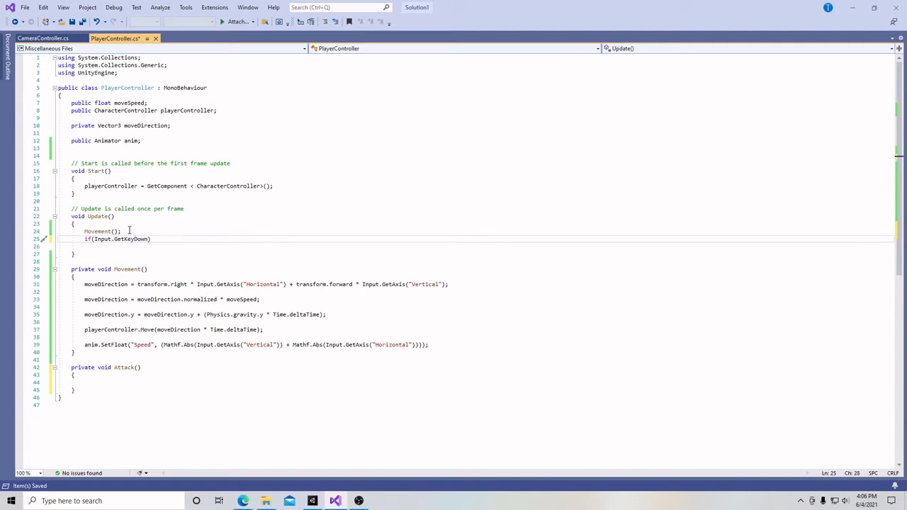
text(()
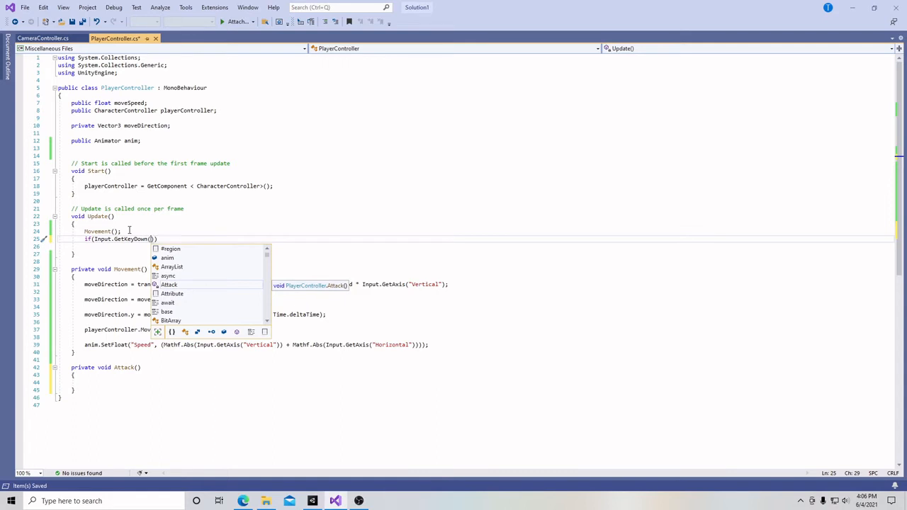
text(Key)
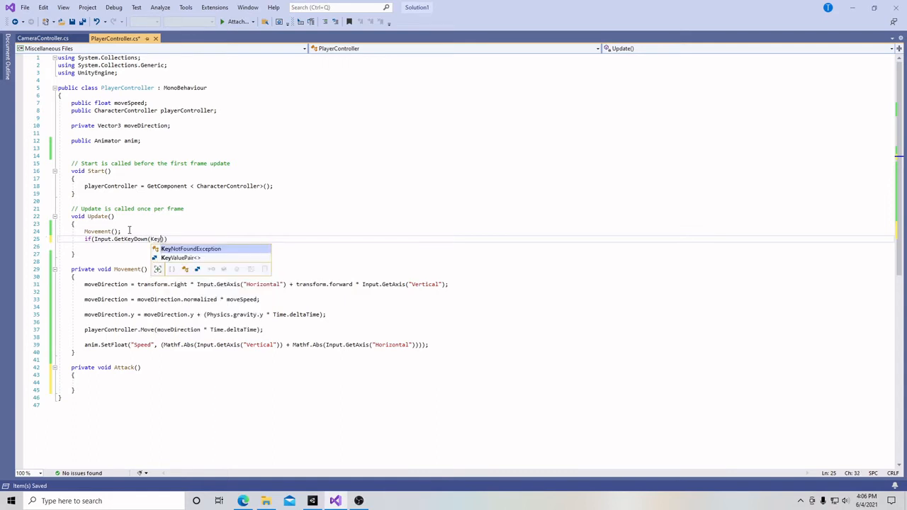
text(Code.Space)
click(475, 246)
text({)
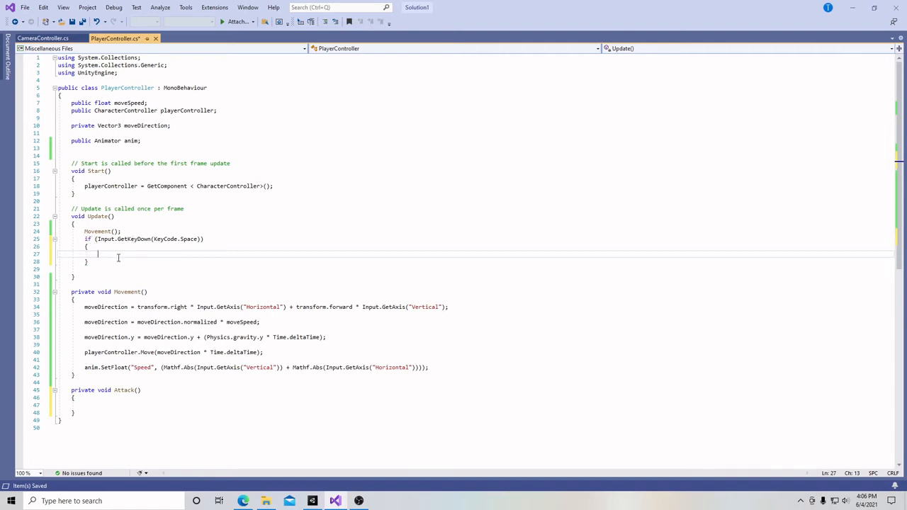
text(Att)
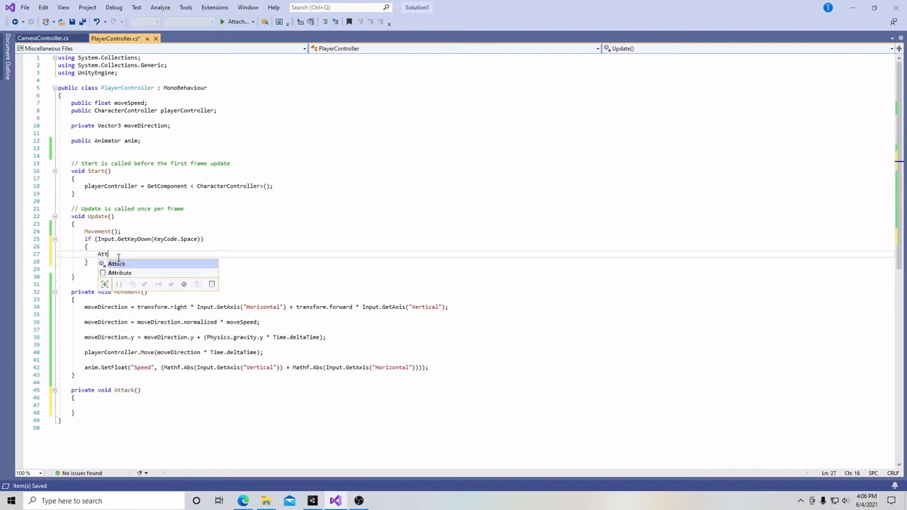
text(ack();)
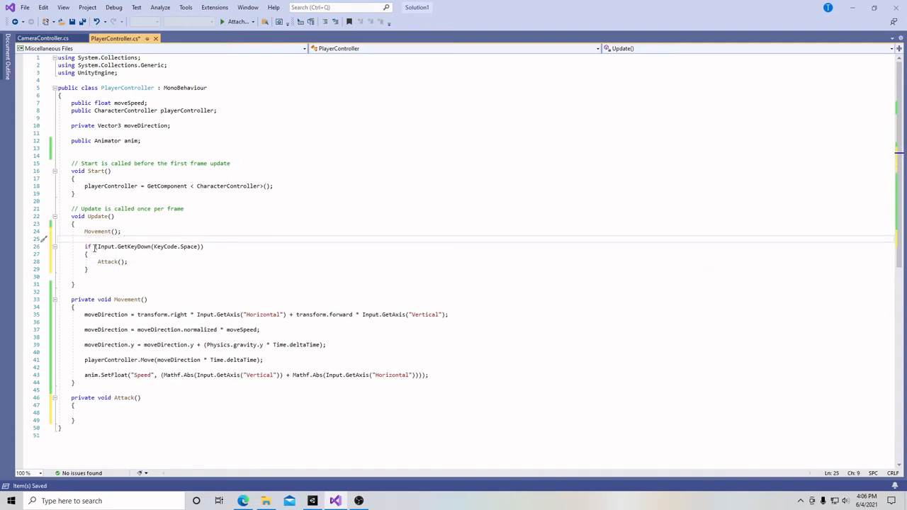
mouse_move(187, 246)
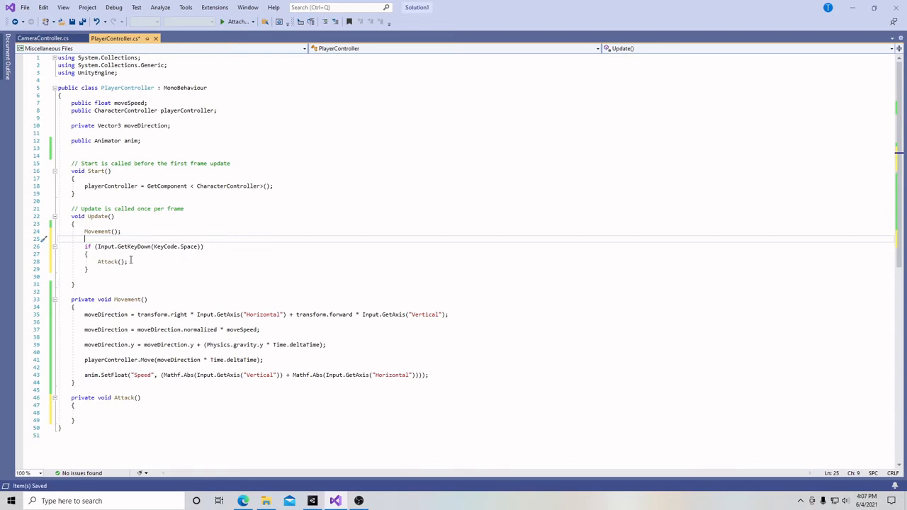
- Scroll through the finished script, then switch back to the Unity editor
scroll(down, 3)
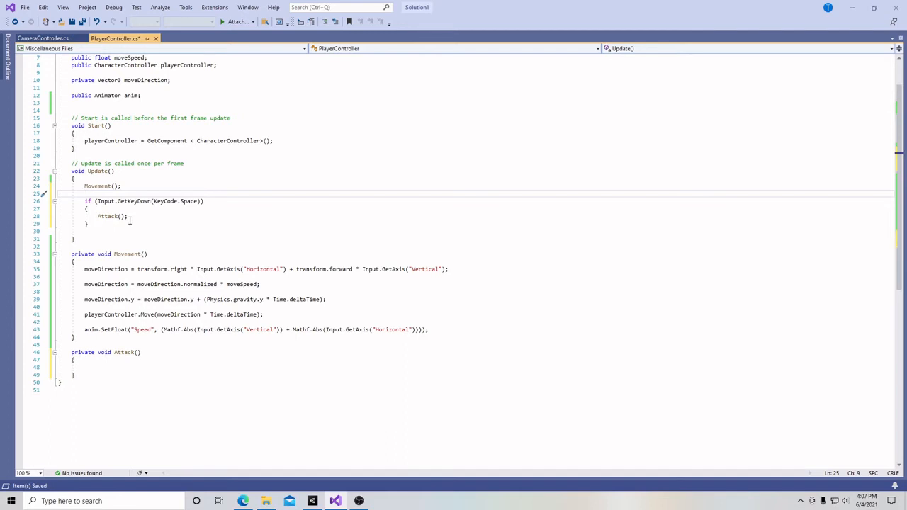
click(97, 367)
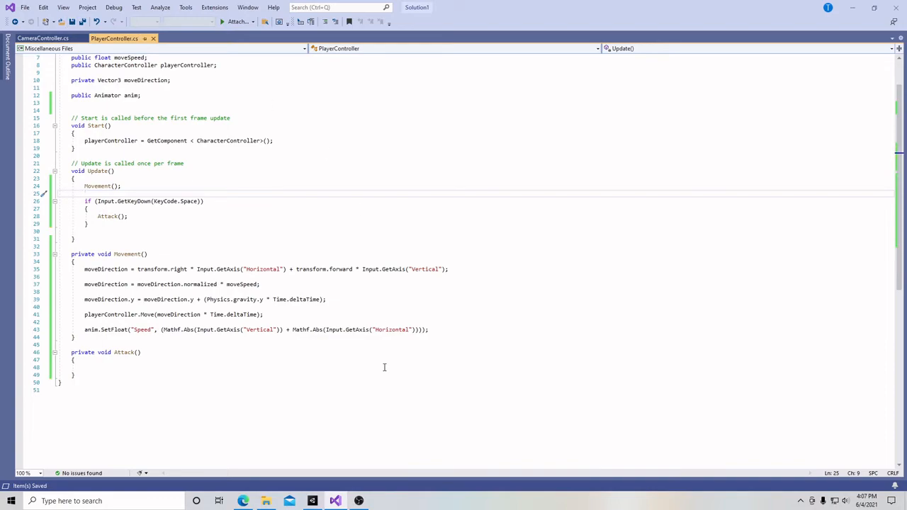
click(312, 501)
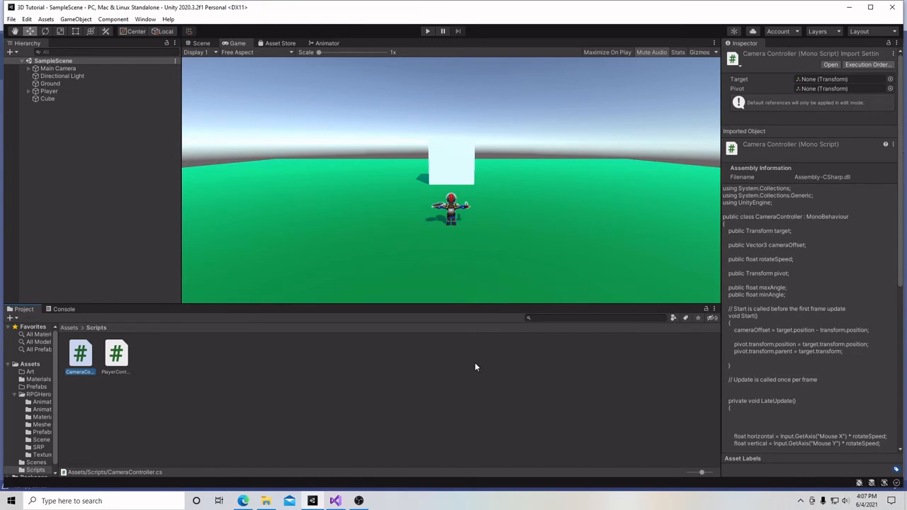
- Open the Animator, select NormalAttack01, and preview the NormalAttack02 and NormalAttack01 SwordShield clips
click(325, 42)
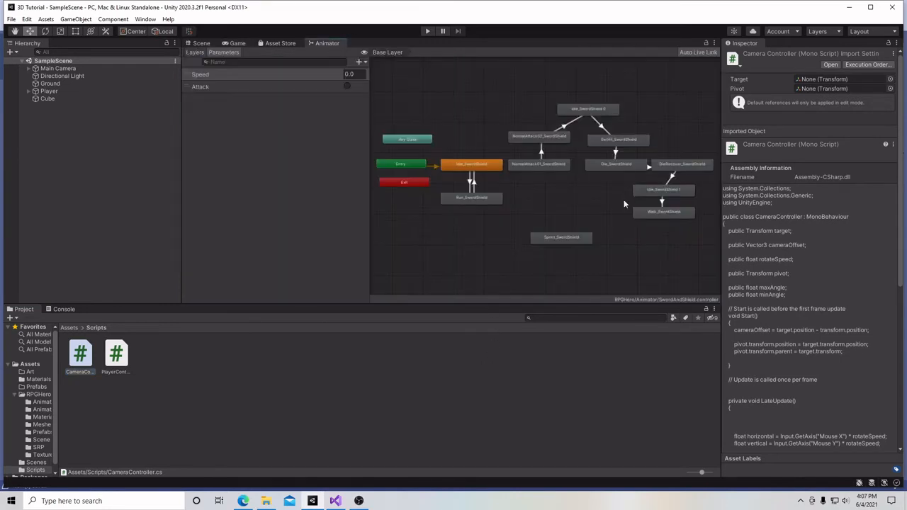
click(538, 164)
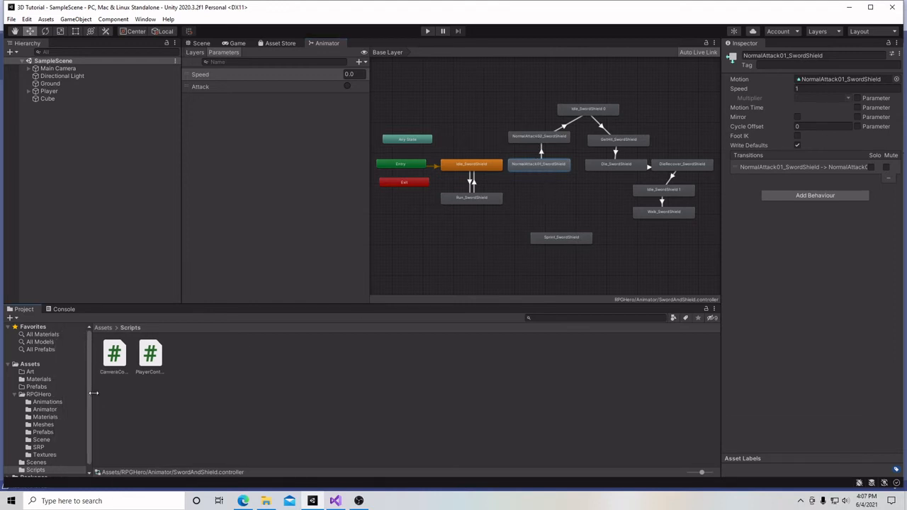
mouse_move(33, 371)
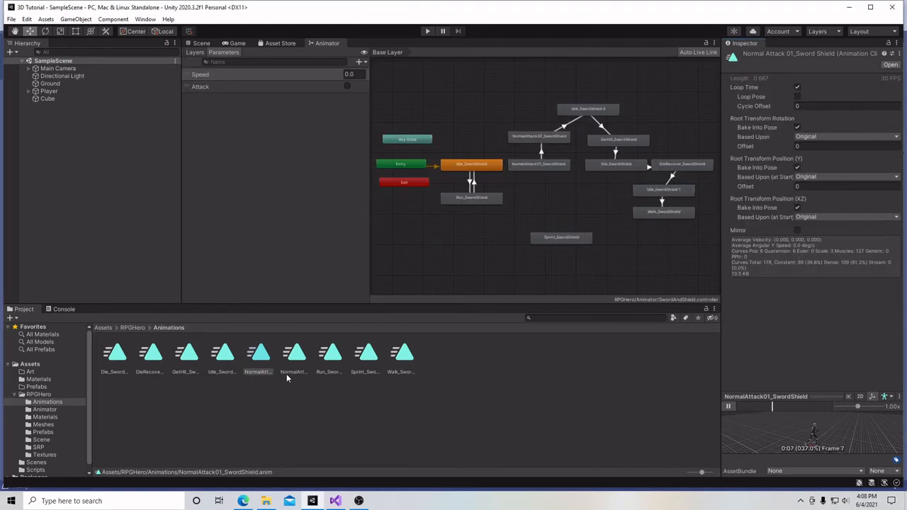
click(294, 358)
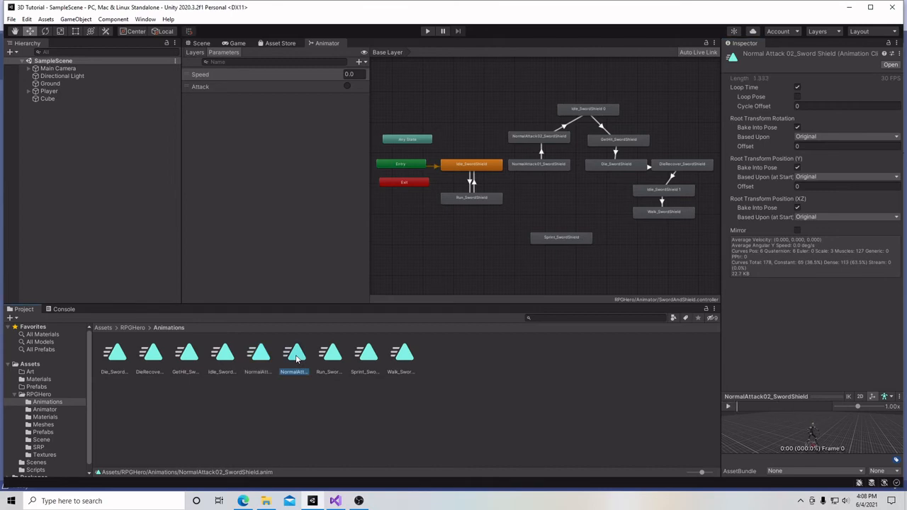
click(728, 407)
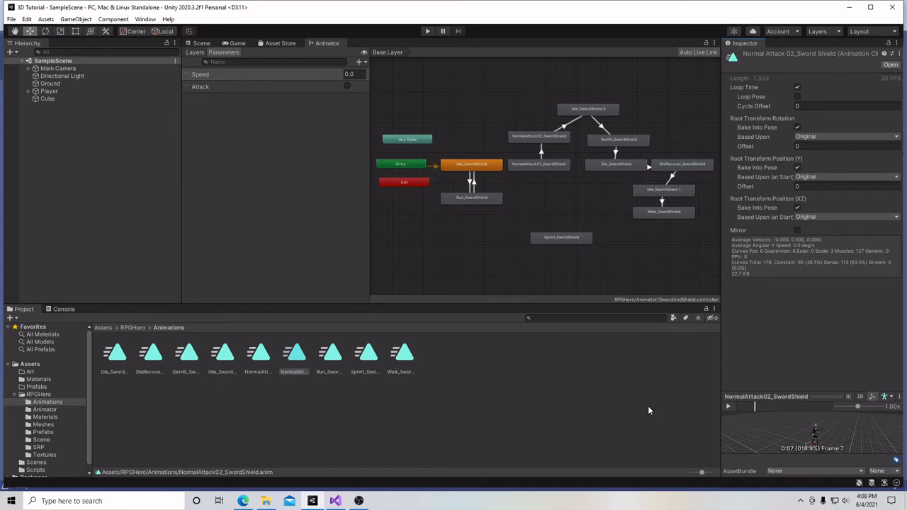
click(258, 355)
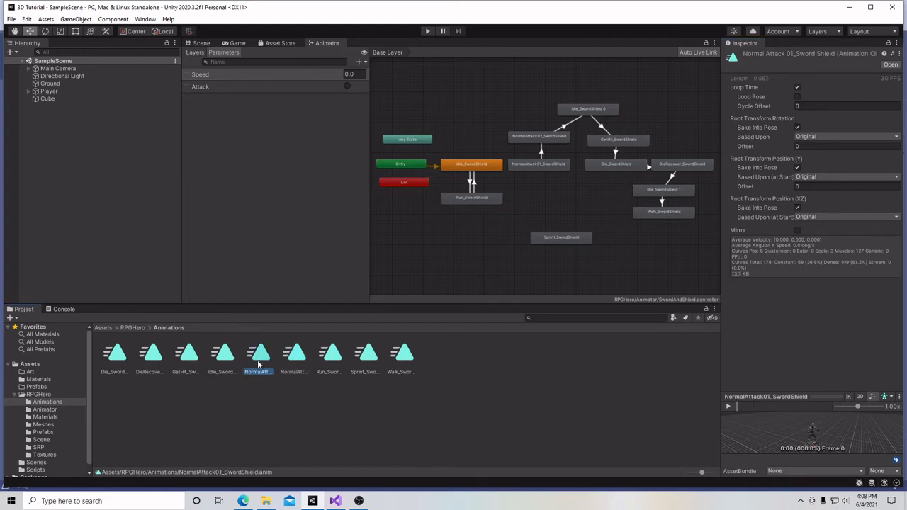
mouse_move(526, 168)
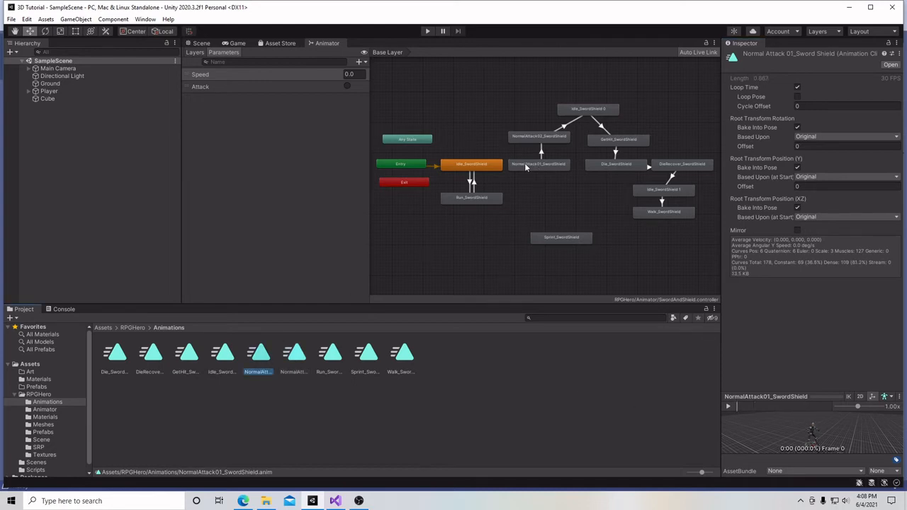
- Move NormalAttack01_SwordShield above Any State and link Any State to it
click(546, 151)
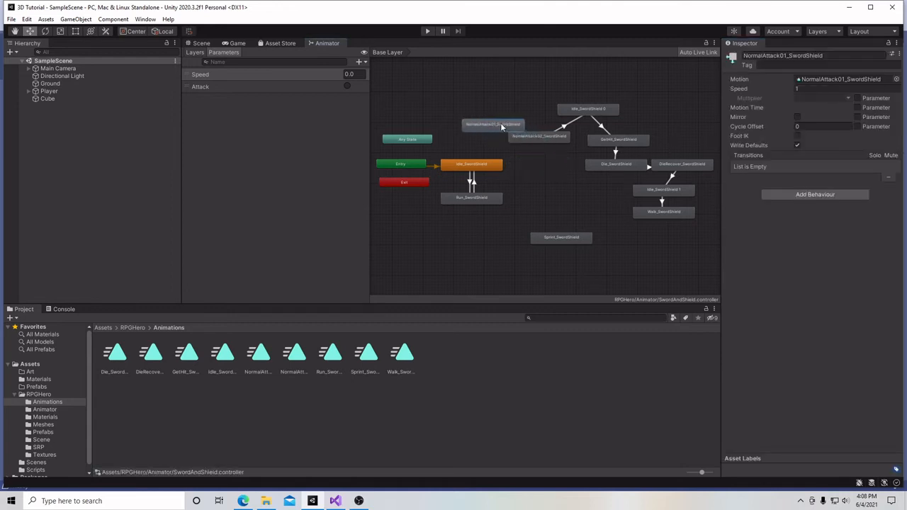
drag(494, 124, 407, 115)
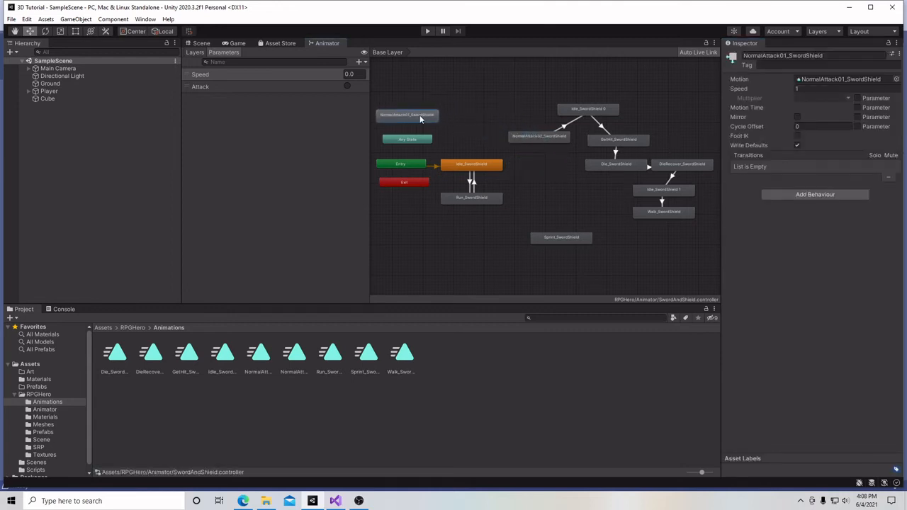
click(404, 139)
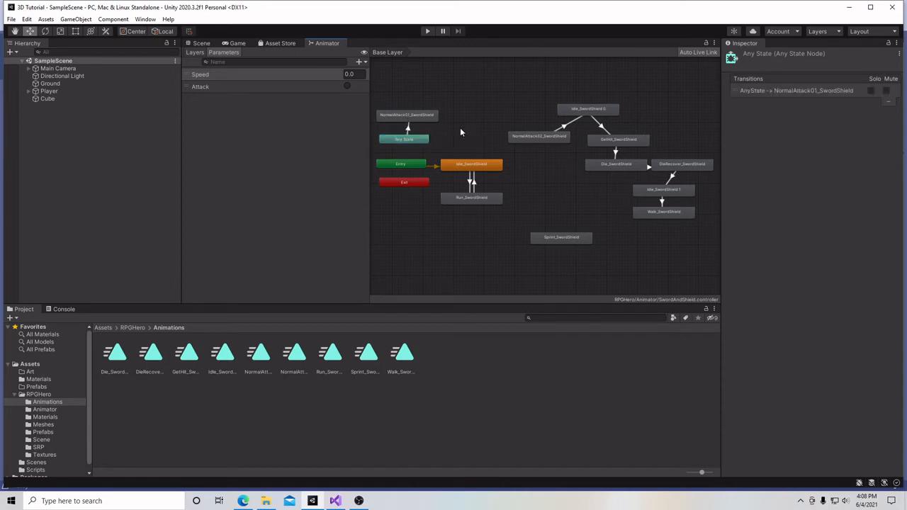
click(407, 115)
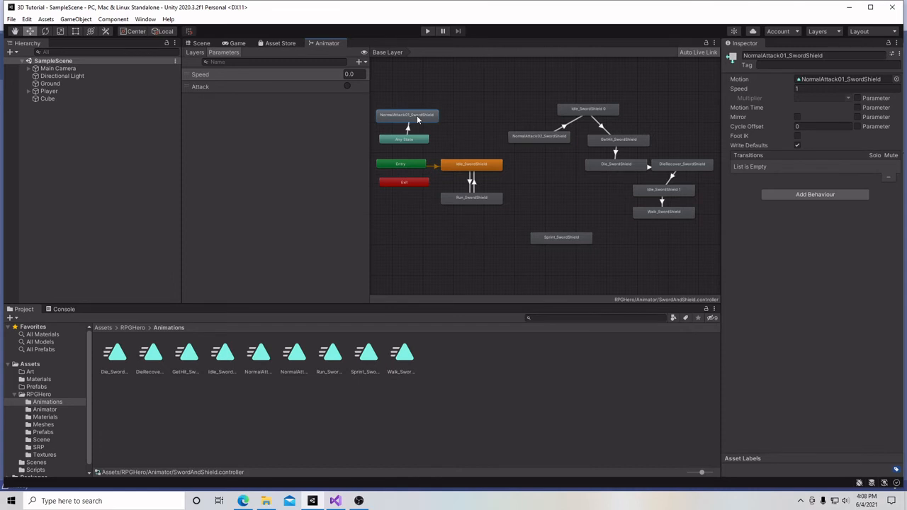
mouse_move(450, 362)
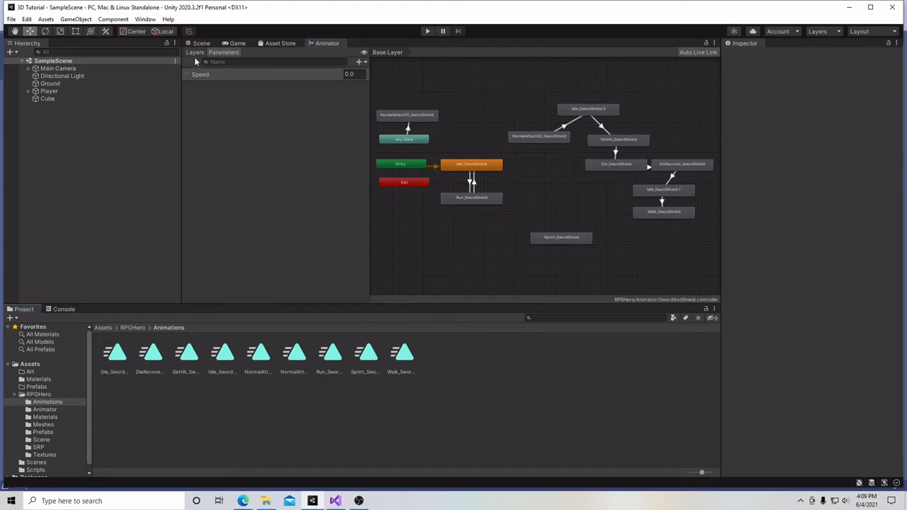
mouse_move(206, 78)
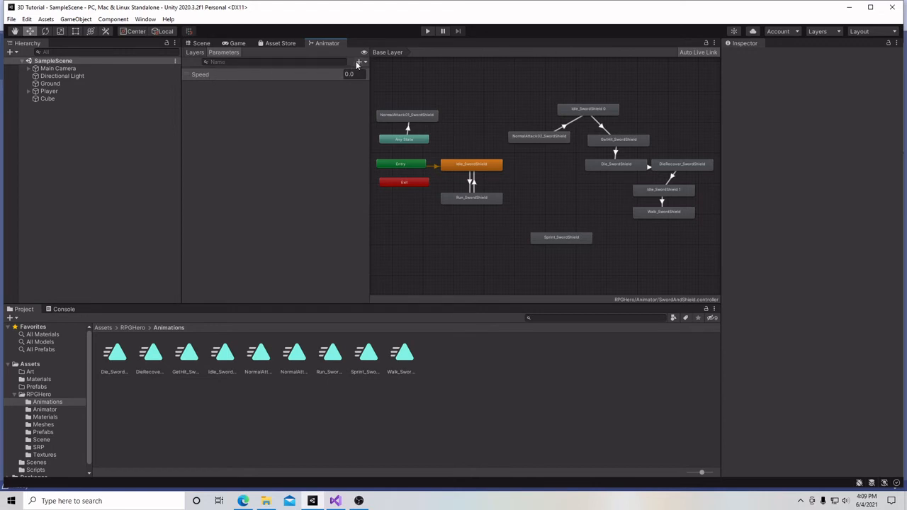
- Add a new Trigger parameter named 'Attack' to the Animator
click(358, 62)
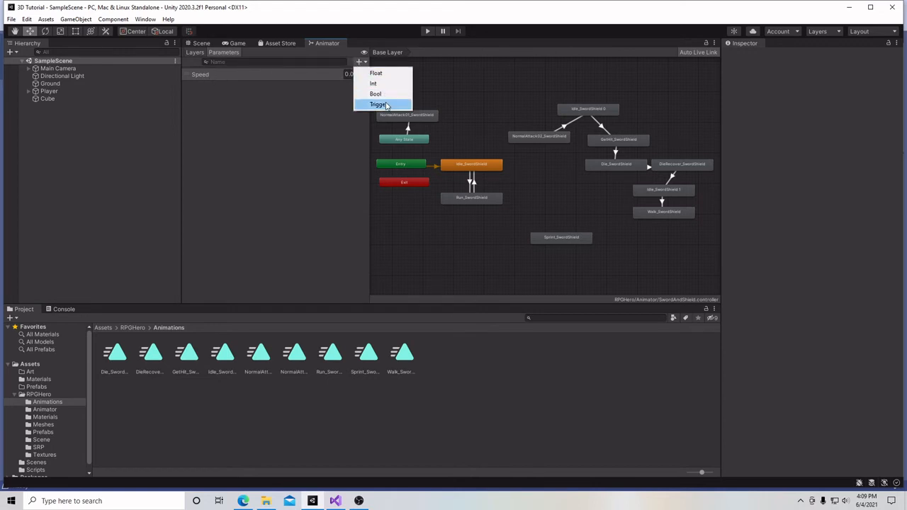
click(379, 105)
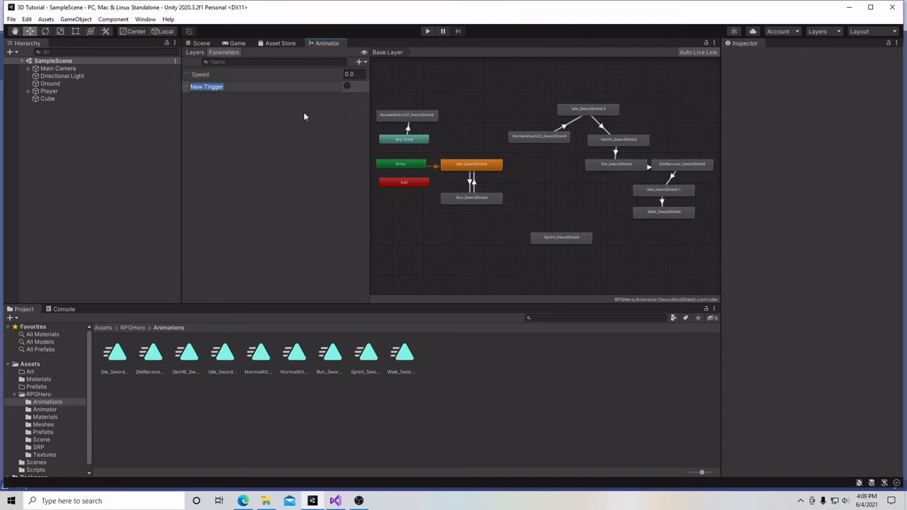
text(Attack)
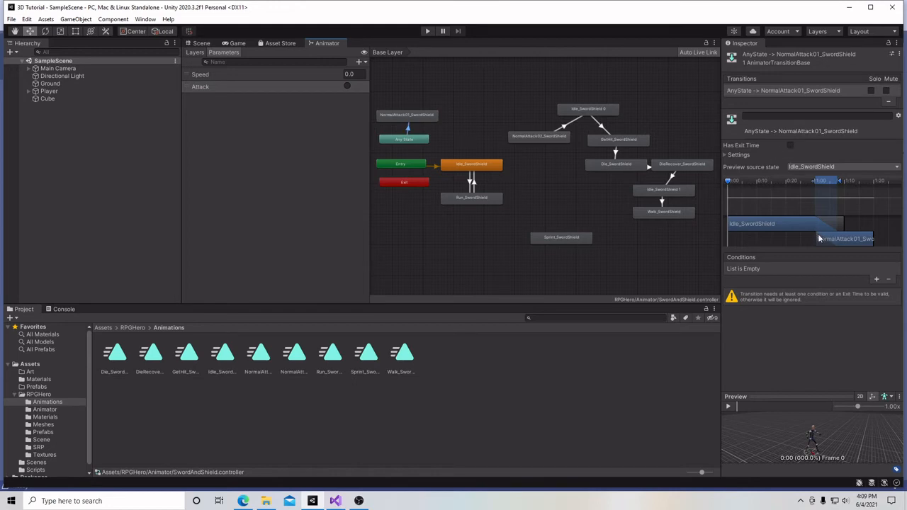
mouse_move(786, 272)
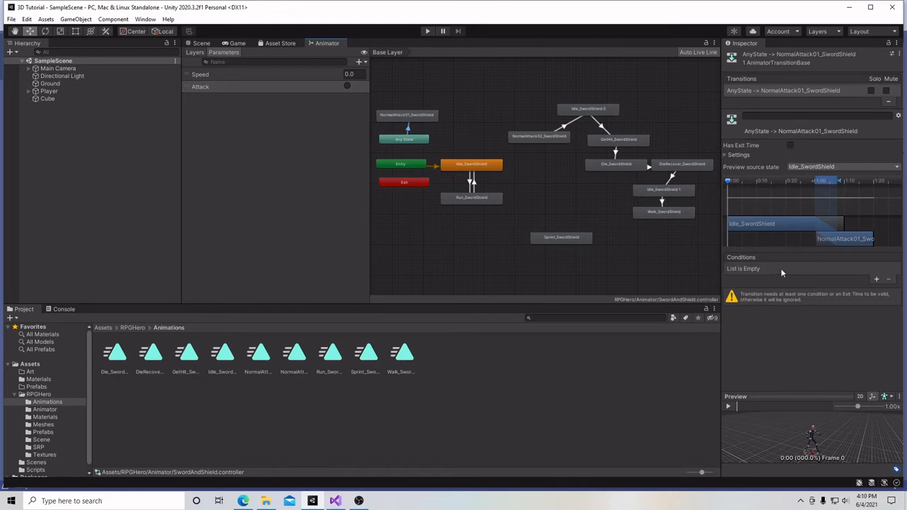
- Give the Any State → NormalAttack01 transition an Attack condition and 0 transition duration
click(876, 278)
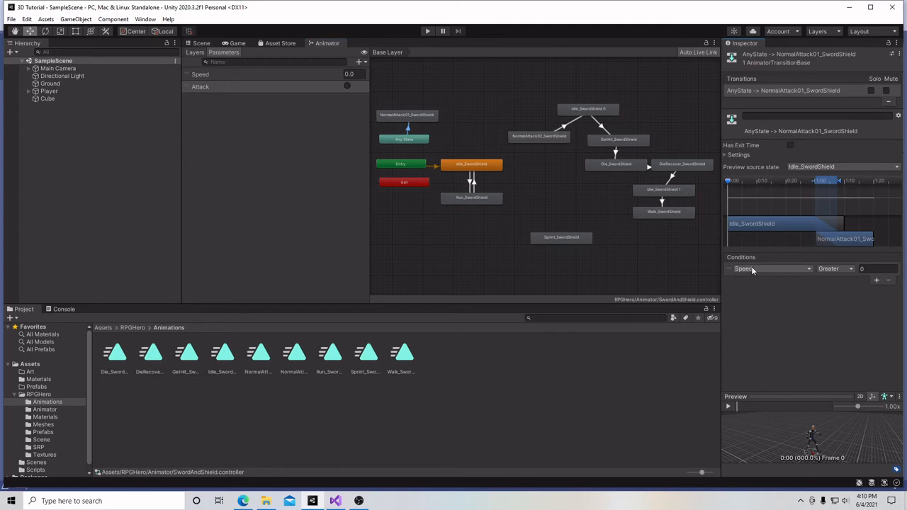
click(772, 269)
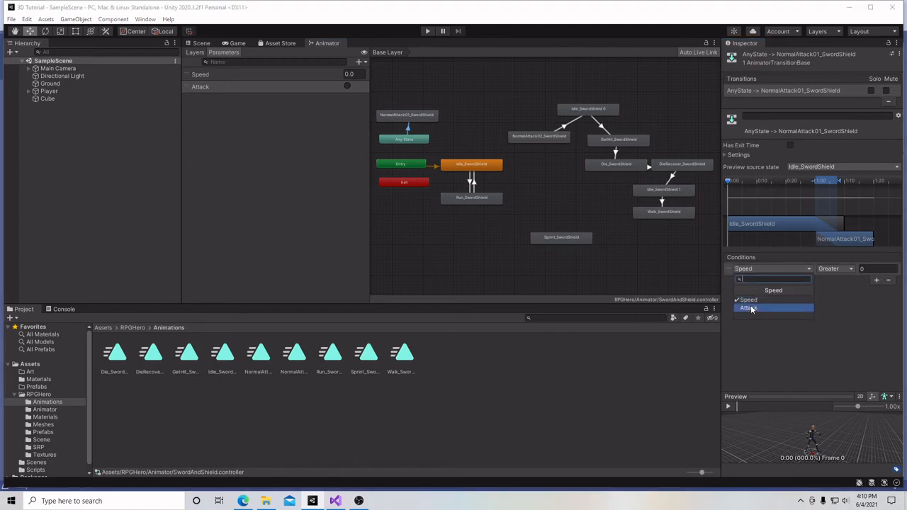
click(750, 307)
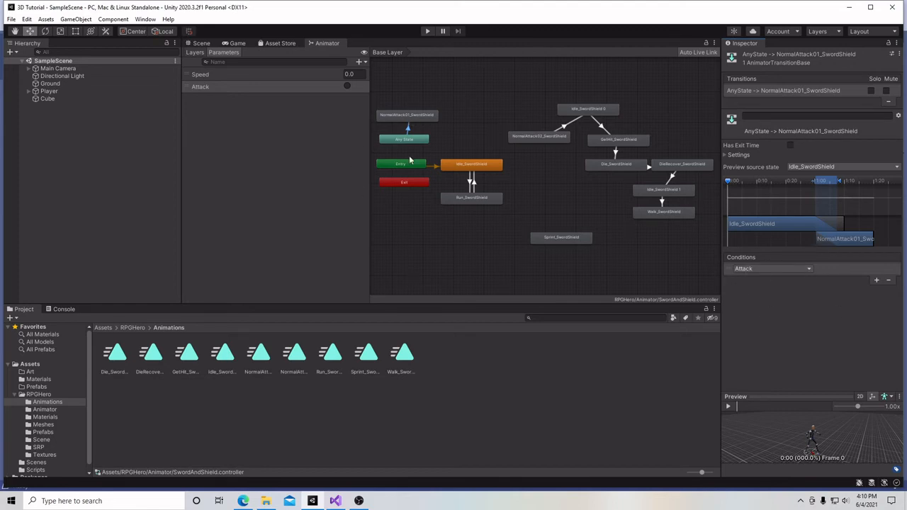
mouse_move(741, 148)
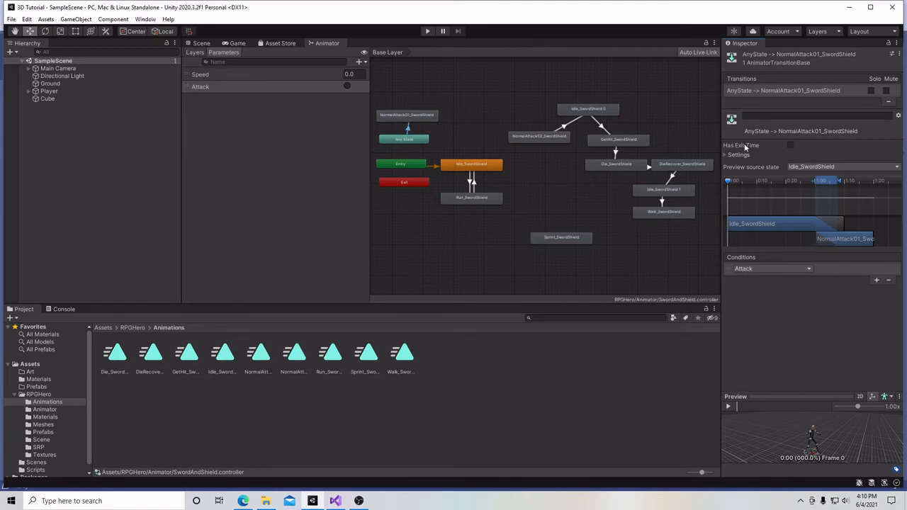
click(728, 155)
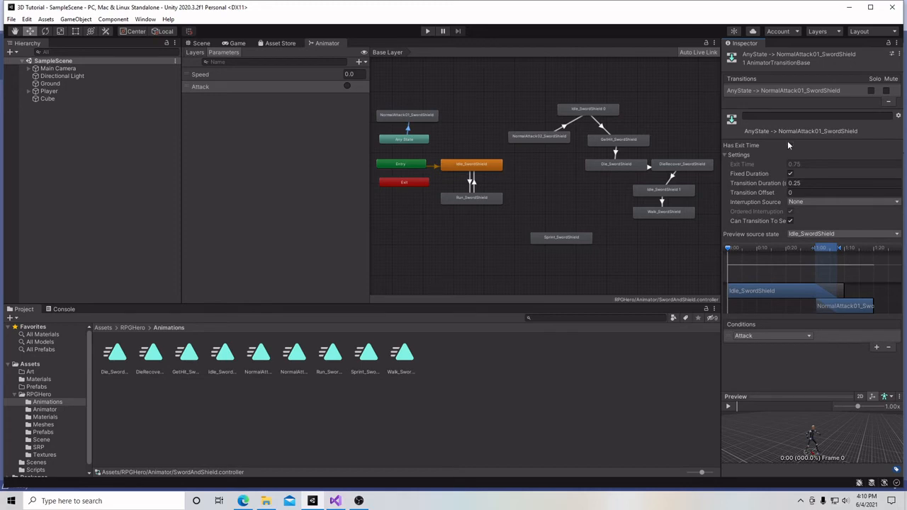
click(790, 145)
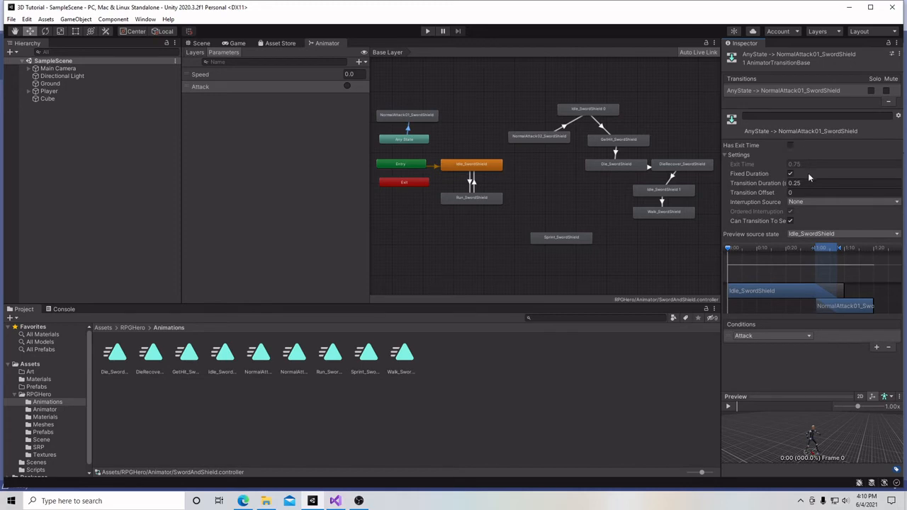
click(808, 186)
text(0)
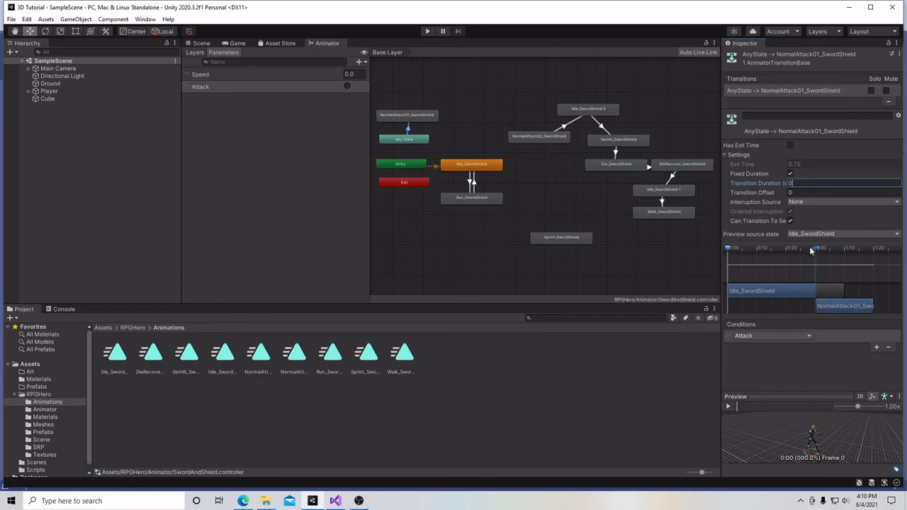
mouse_move(796, 300)
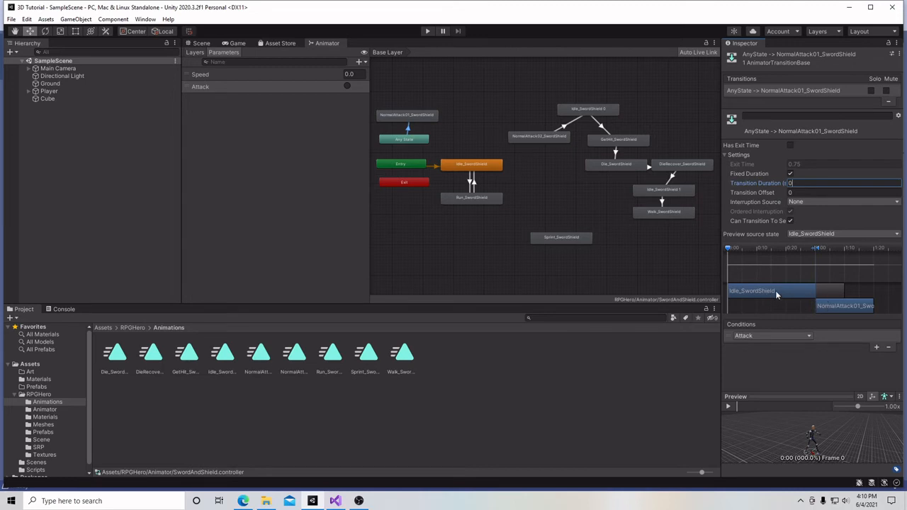
mouse_move(760, 293)
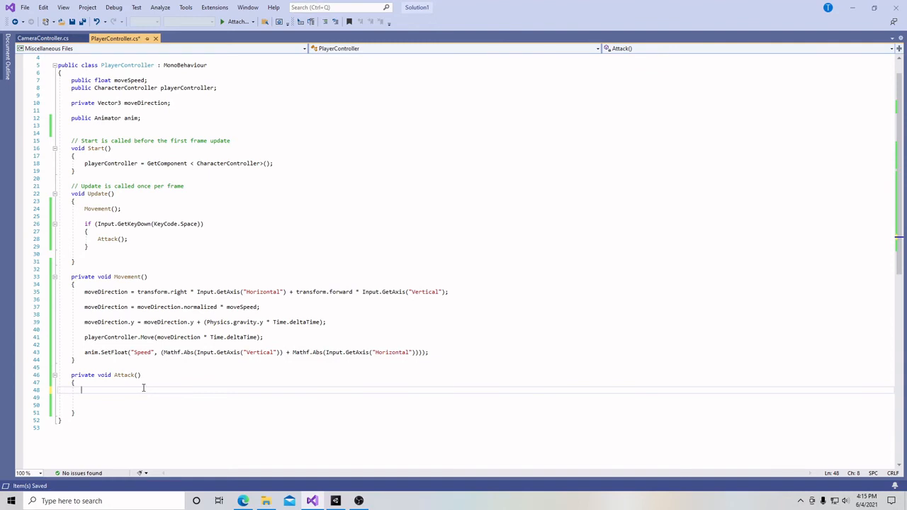
- Write an '//attack animation' comment in Attack() with a blank line below it
text(//)
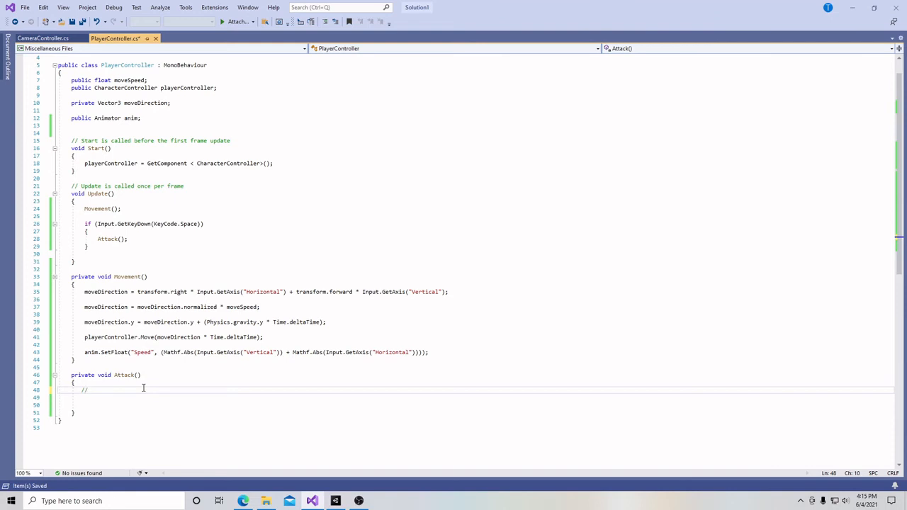
text(attack animati)
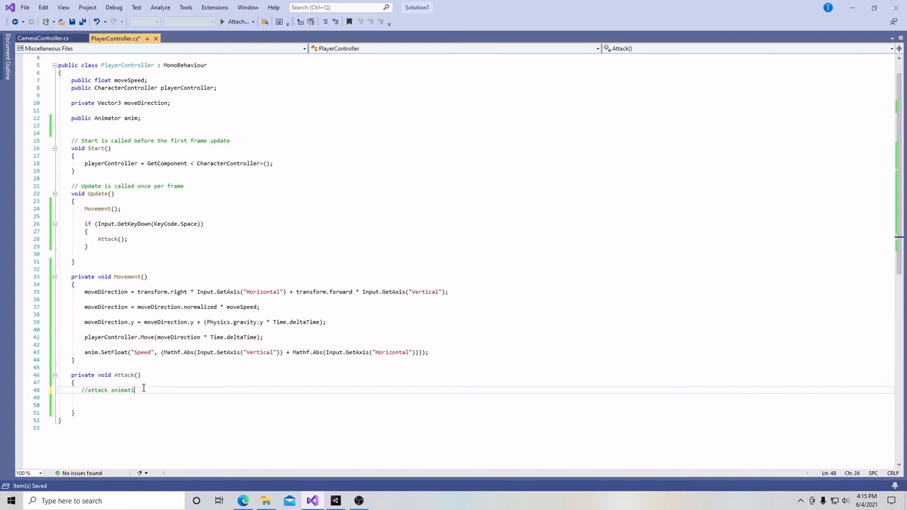
text(on)
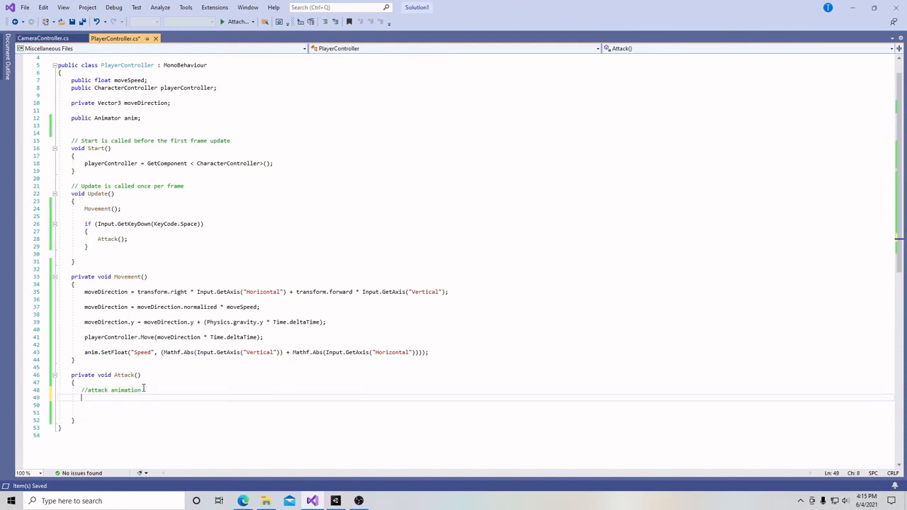
text(//skljflsakjlsa)
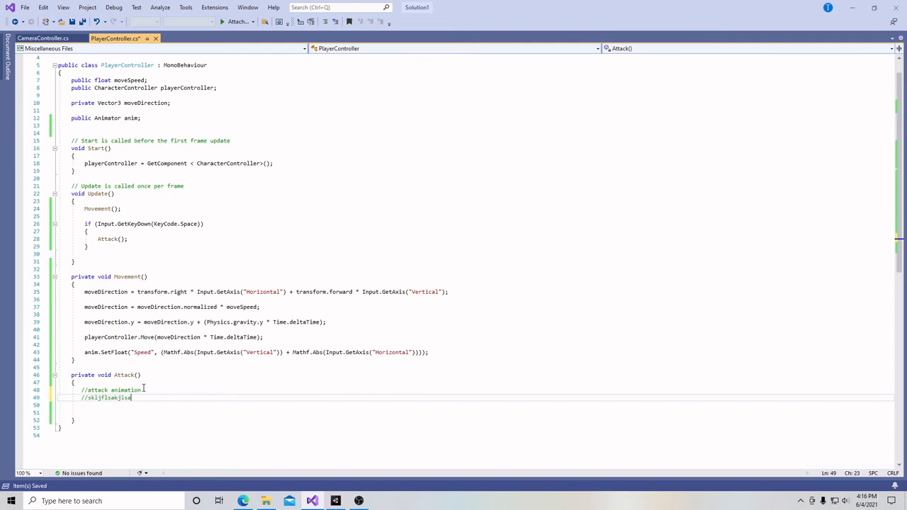
key(BackSpace)
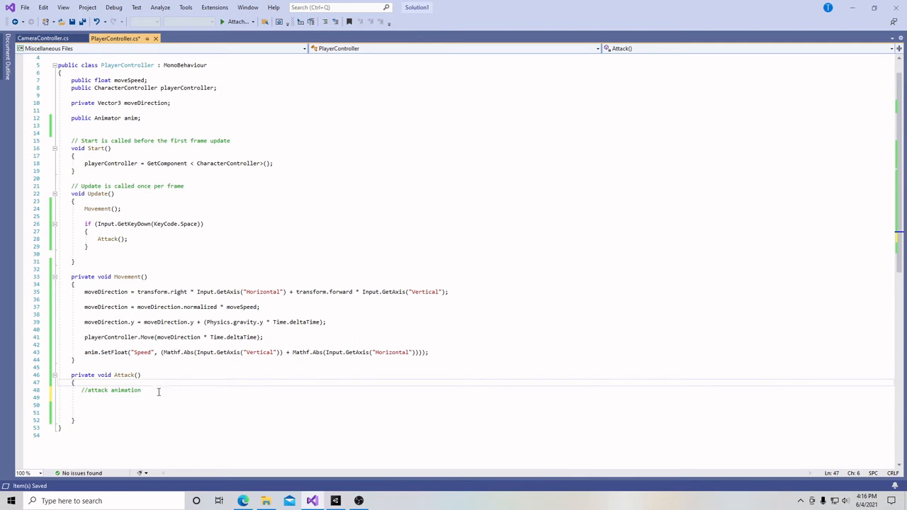
click(137, 390)
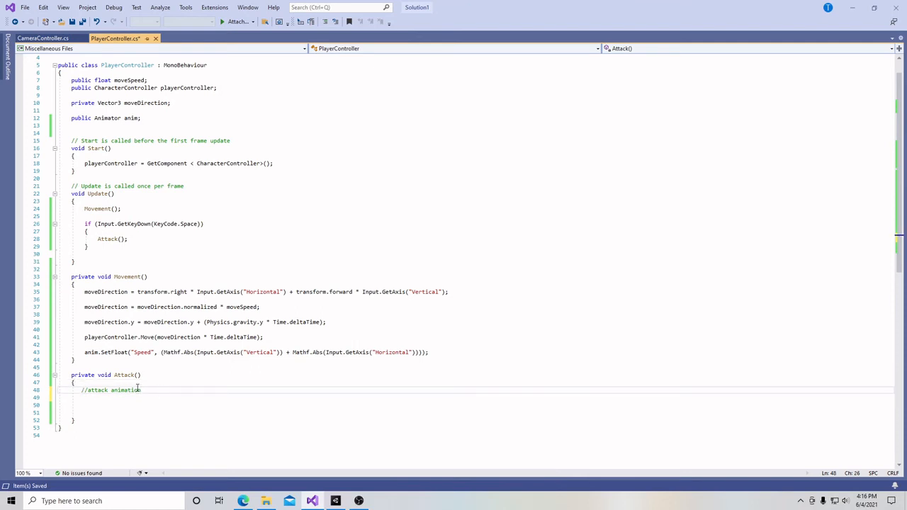
mouse_move(90, 390)
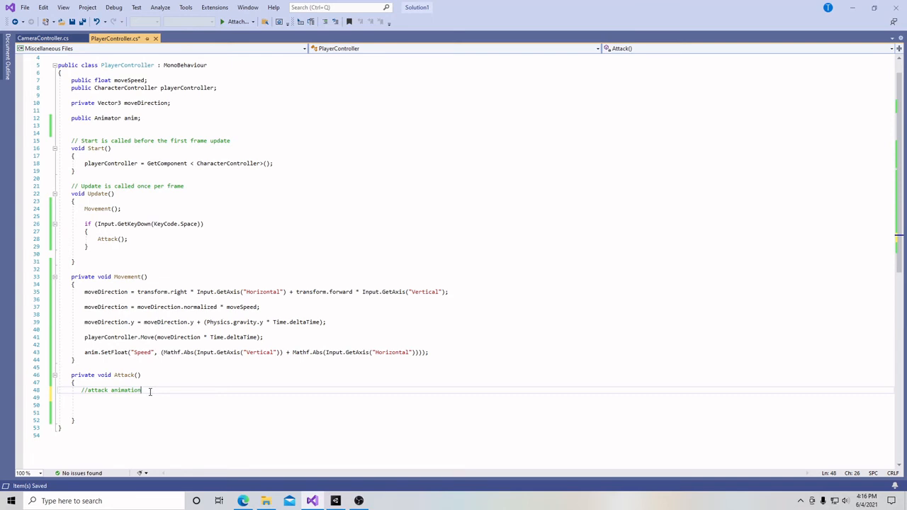
key(Enter)
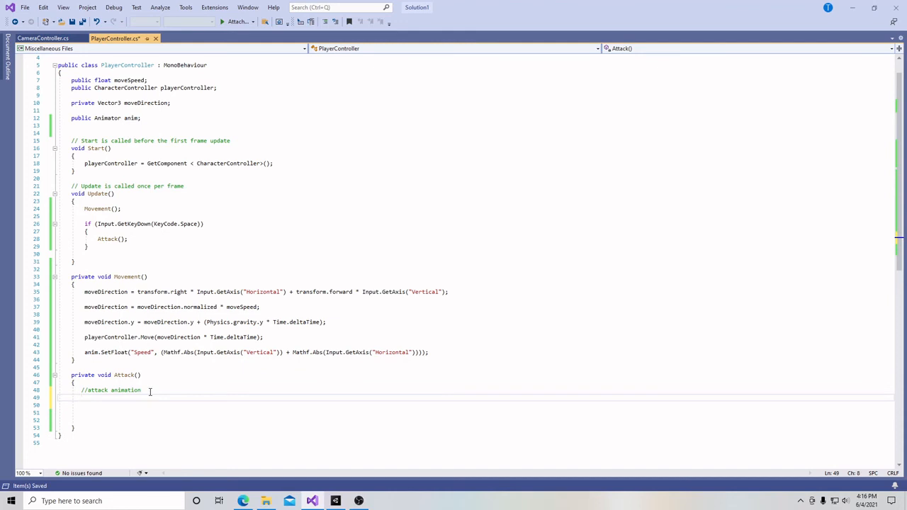
- Call anim.SetTrigger("Attack") inside Attack() after checking the trigger name in Unity
text(anim.Set)
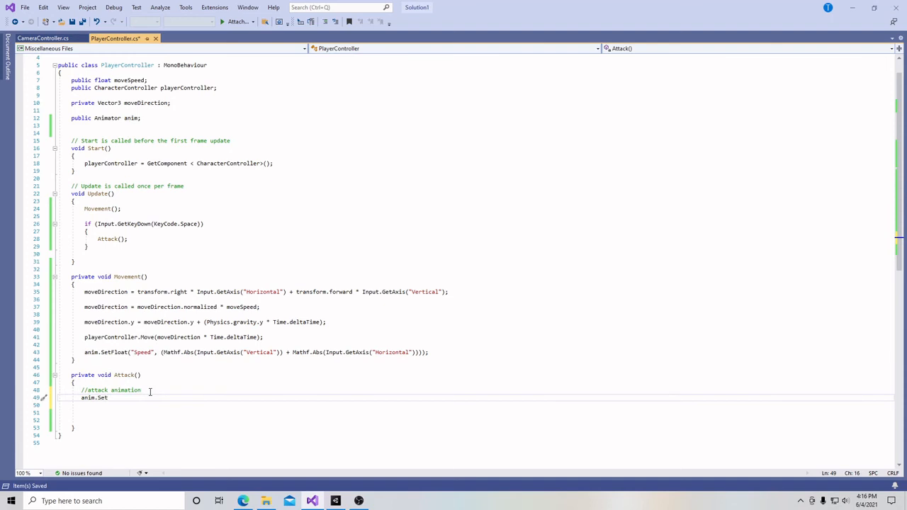
text(Trigger)
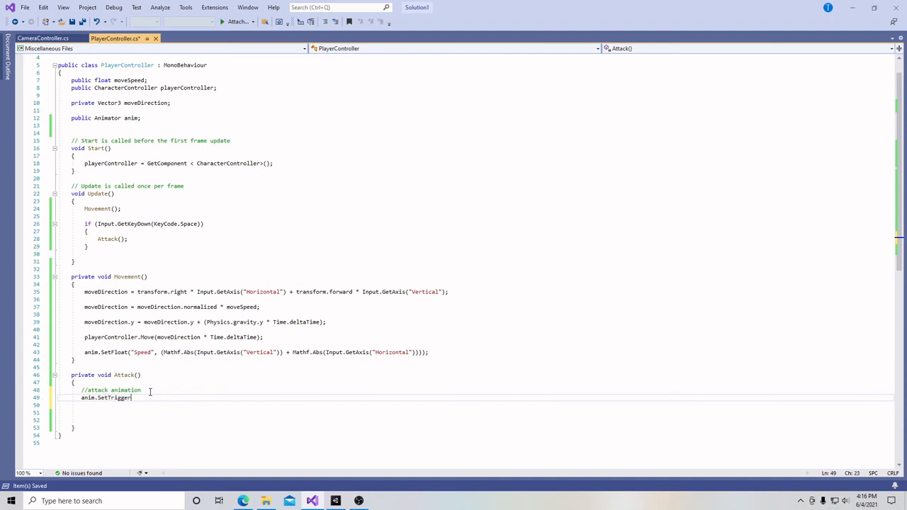
text(()
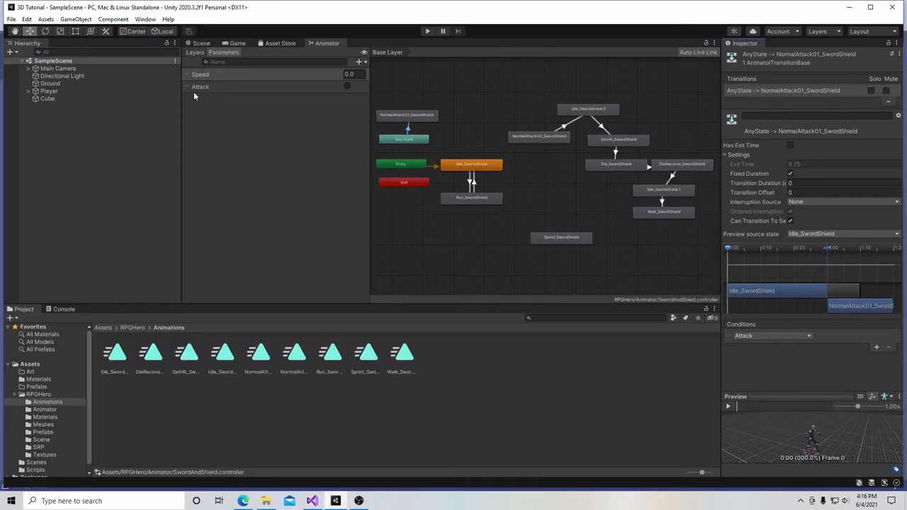
mouse_move(310, 499)
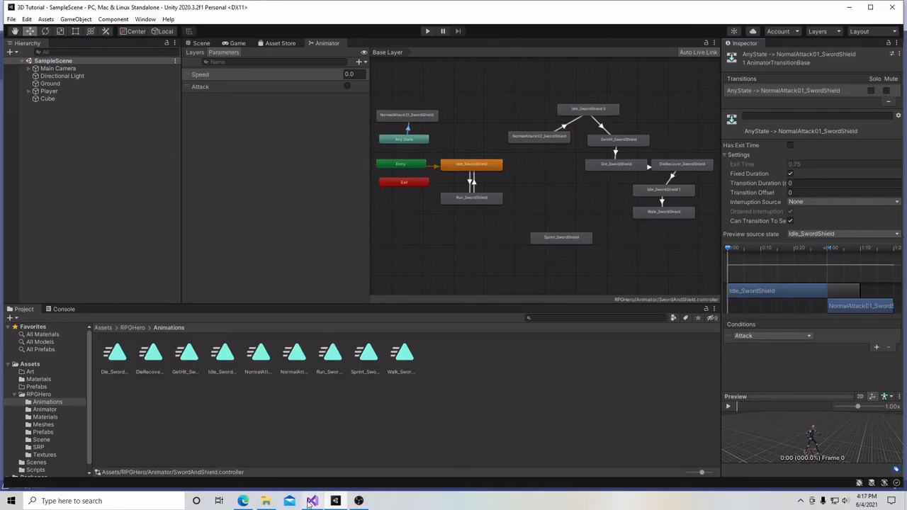
click(310, 500)
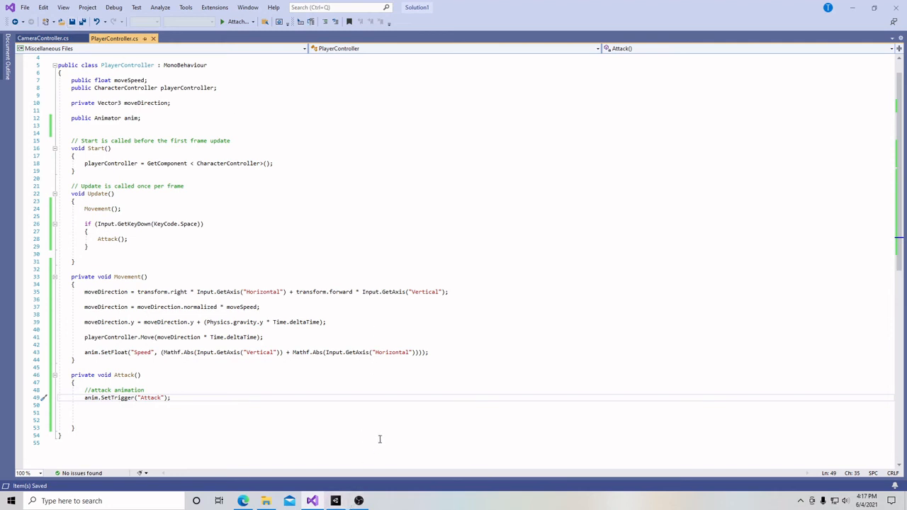
- Switch to Unity, test the attack in play mode, then stop playing
click(335, 501)
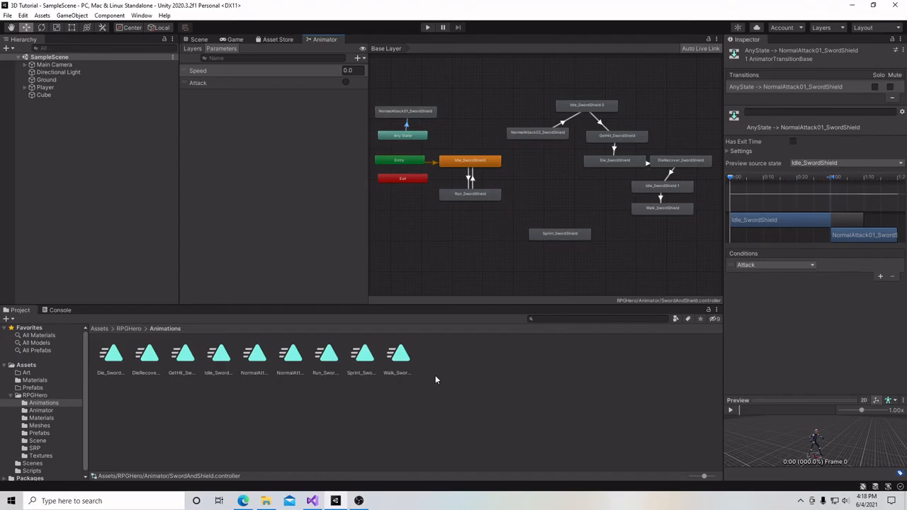
click(234, 39)
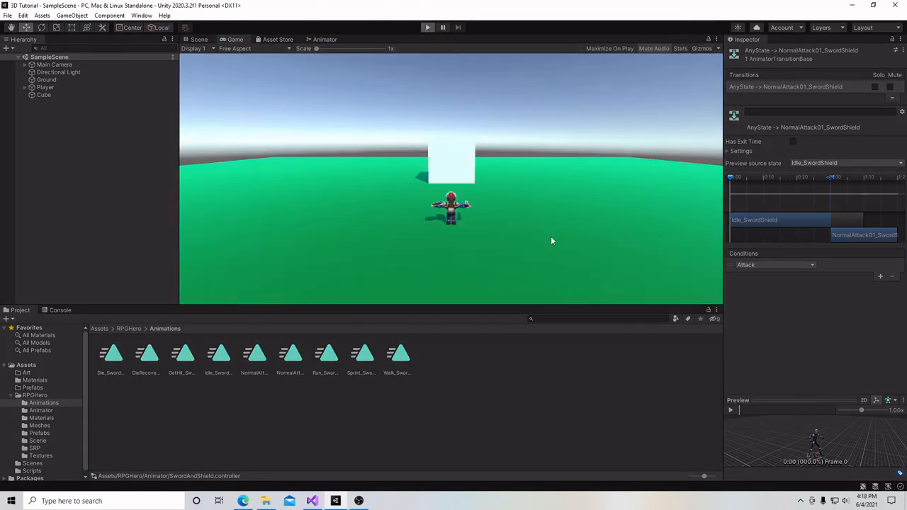
mouse_move(532, 267)
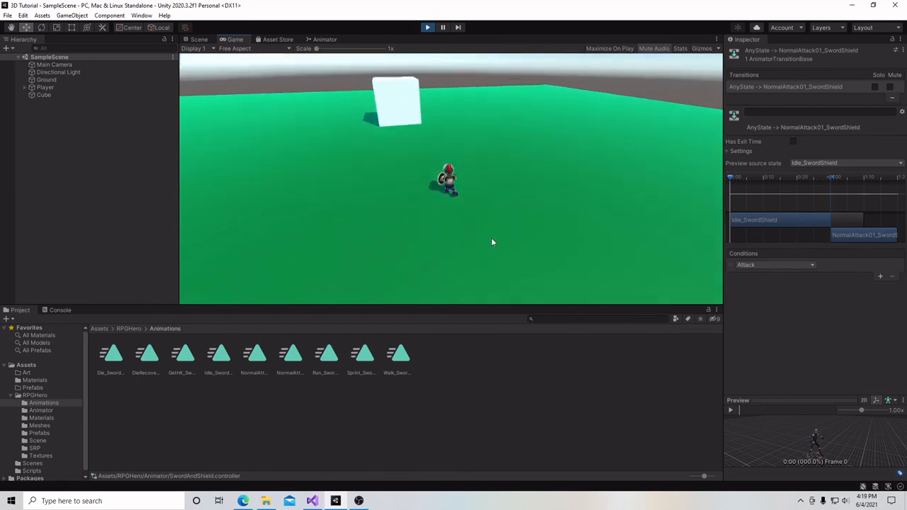
click(428, 27)
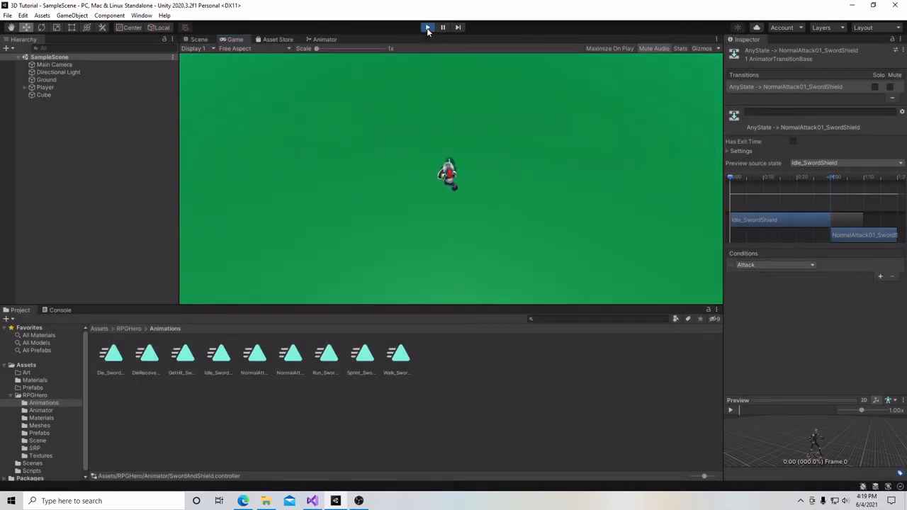
click(427, 27)
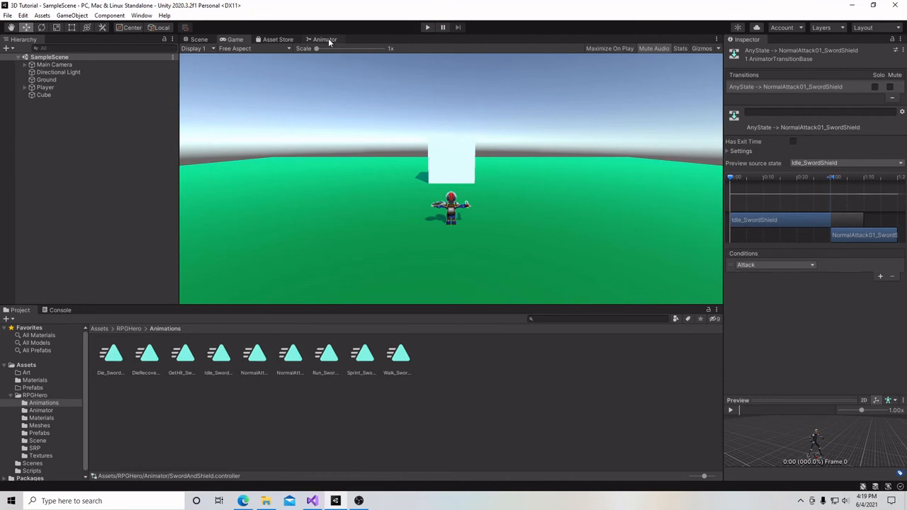
- Create a transition from NormalAttack01_SwordShield to Idle_SwordShield in the Animator graph
click(325, 39)
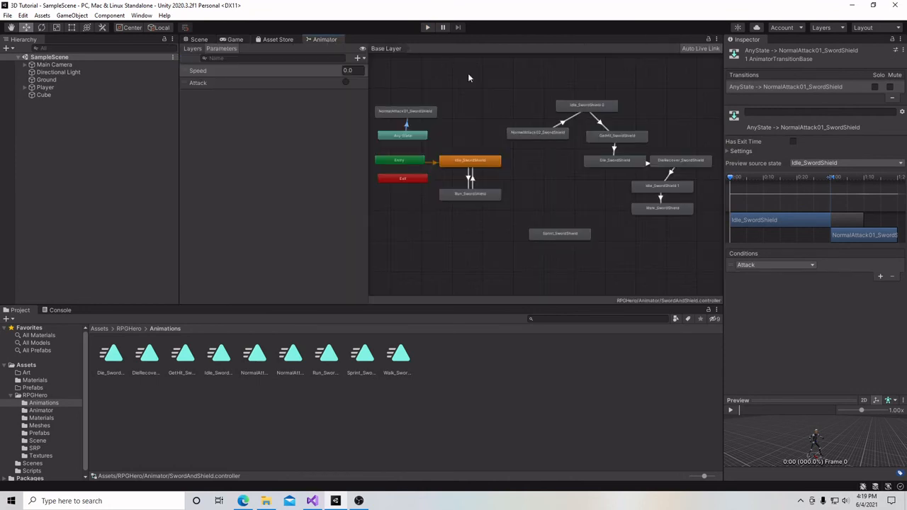
mouse_move(406, 125)
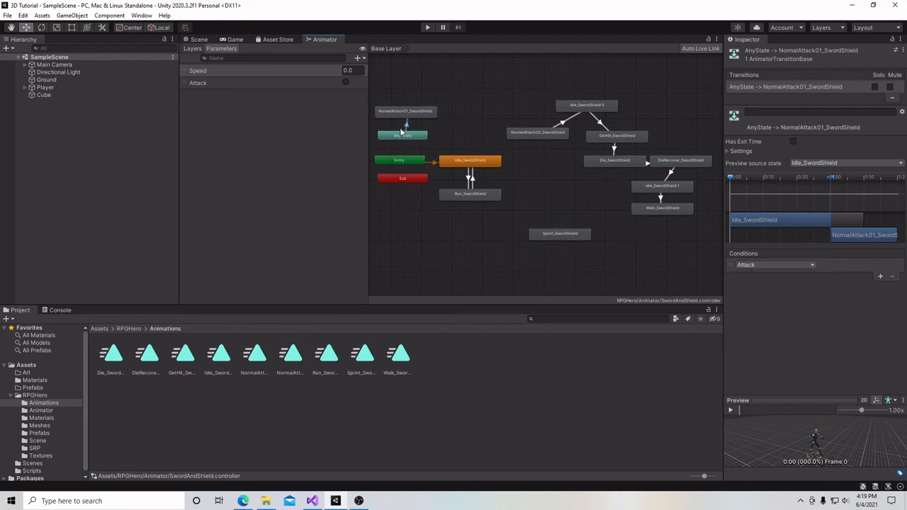
right_click(404, 111)
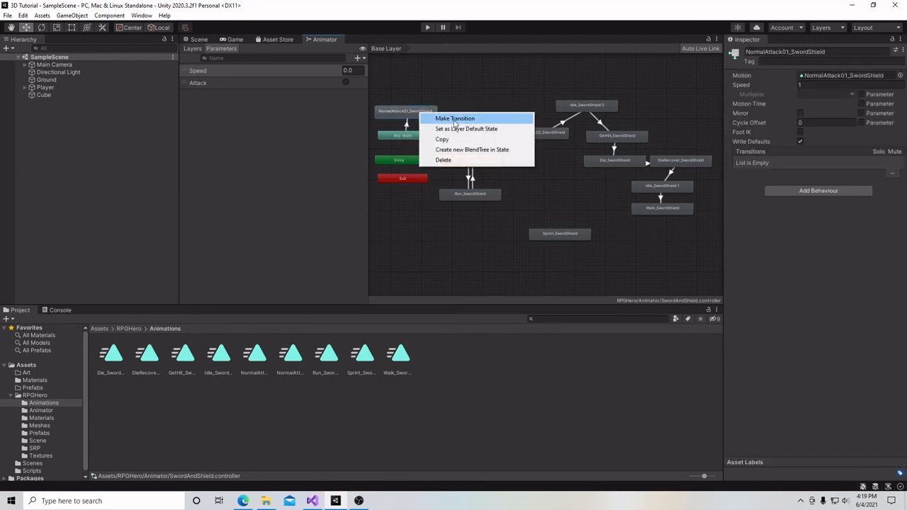
click(455, 118)
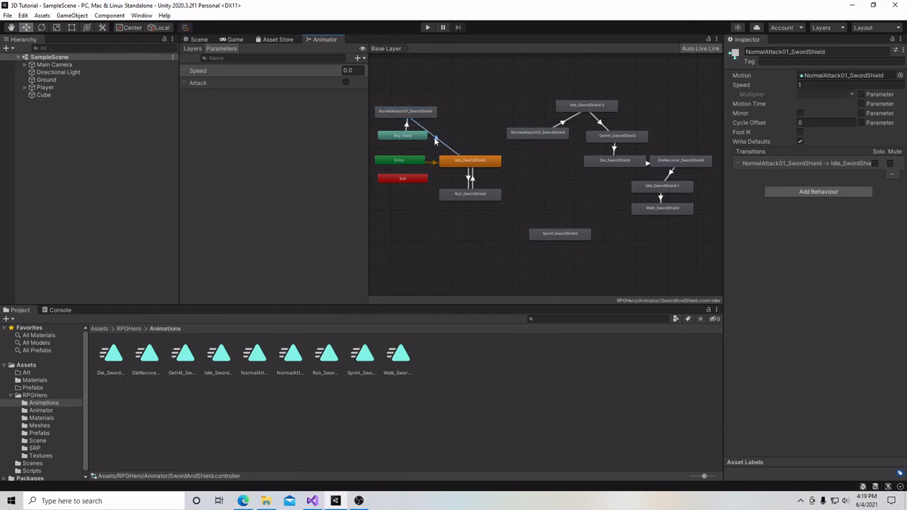
click(426, 138)
text(0)
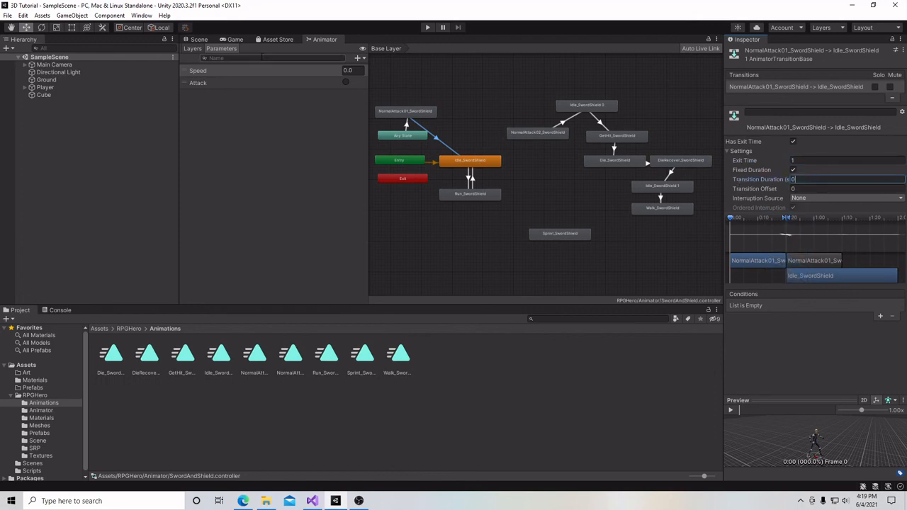
- Save the scene from the File menu and enter play mode to retest the attack
click(8, 15)
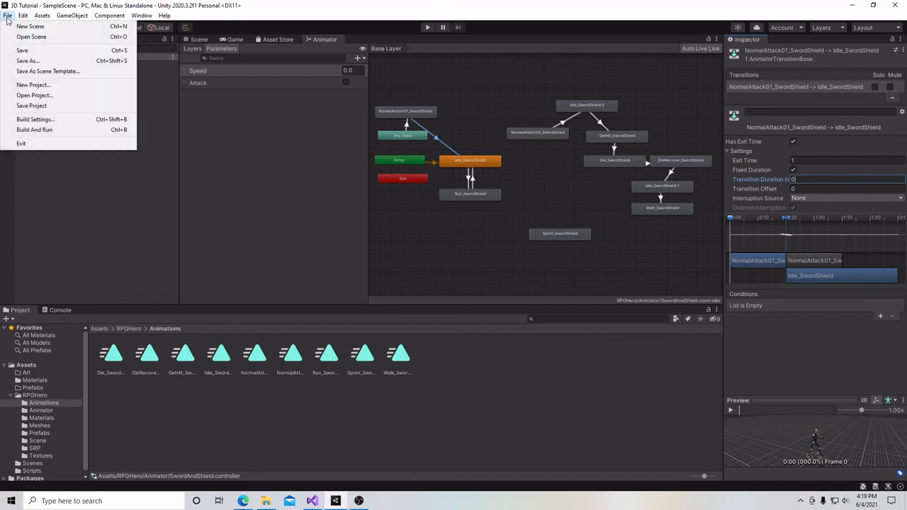
click(426, 27)
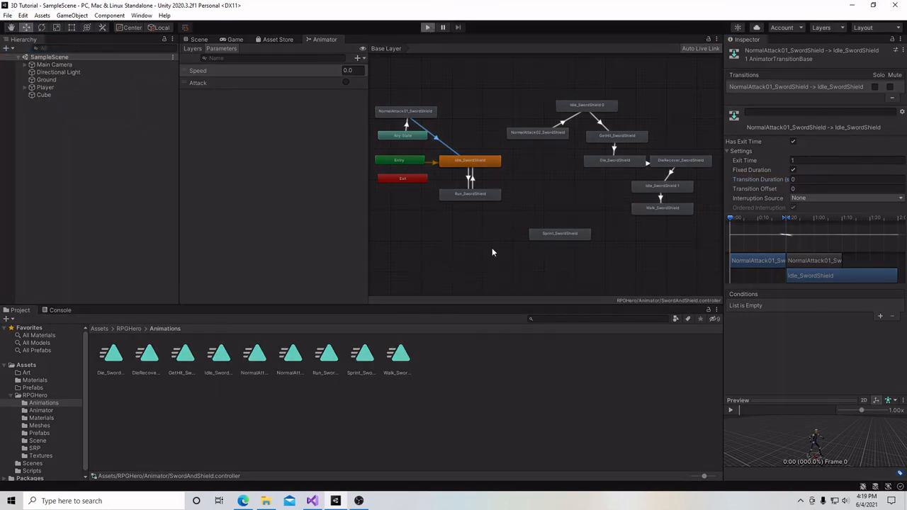
click(234, 39)
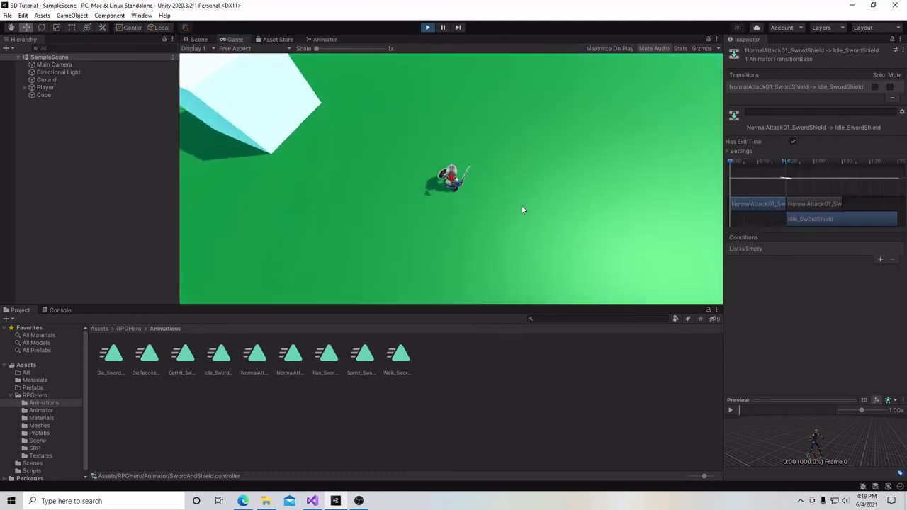